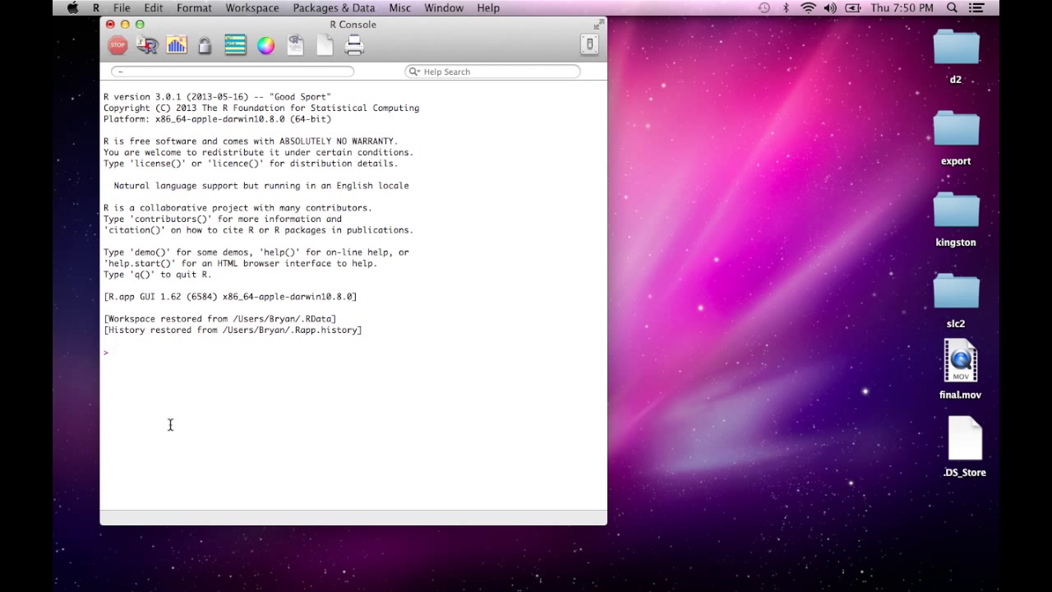
- Enter options(show.signif.stars = FALSE) in the console to switch off significance stars
click(112, 352)
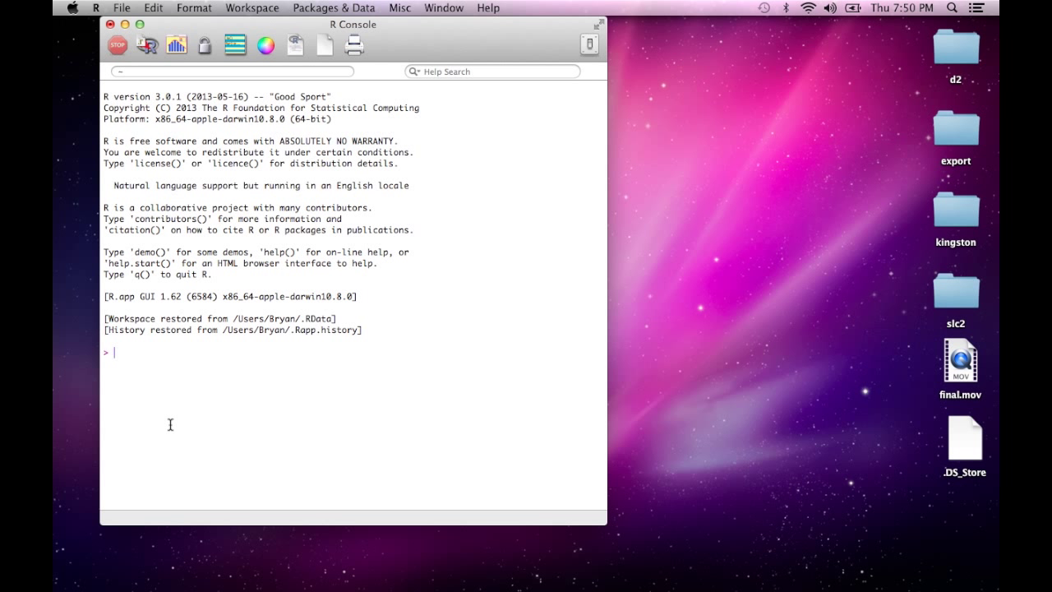
text(optio)
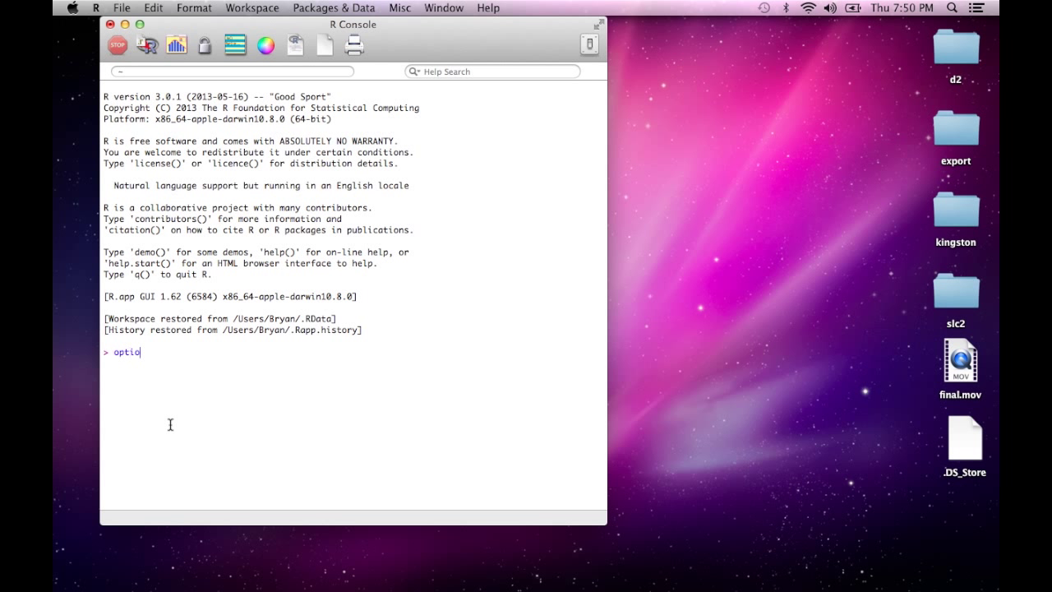
text(ns())
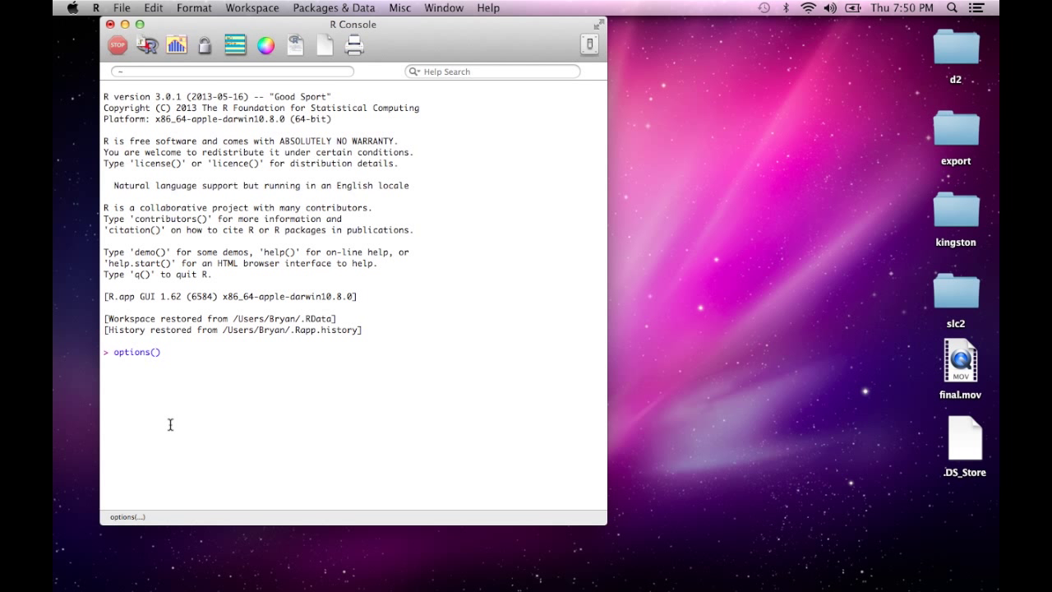
text(show.si)
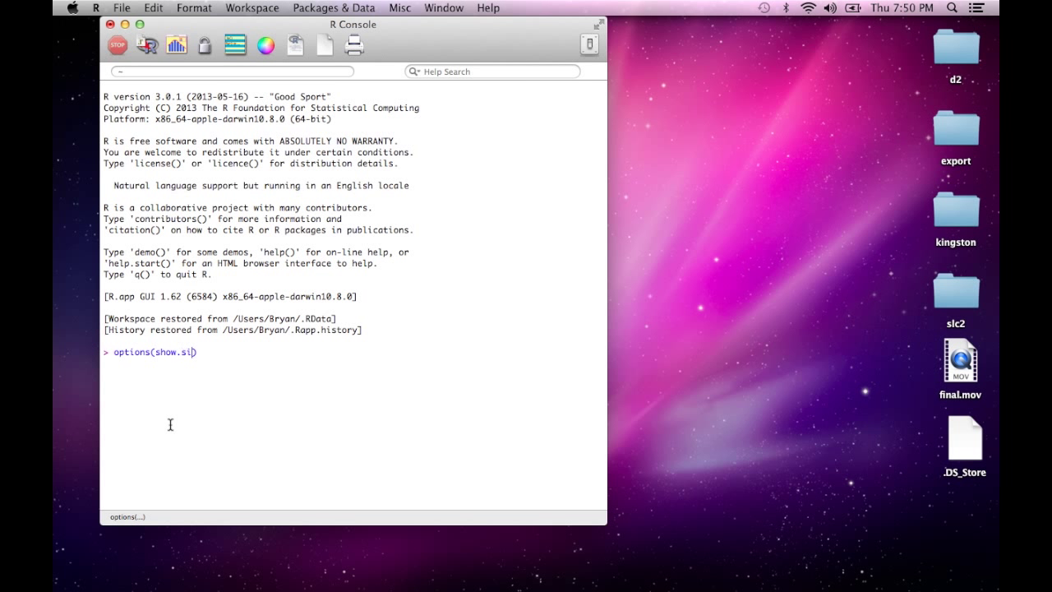
text(gn)
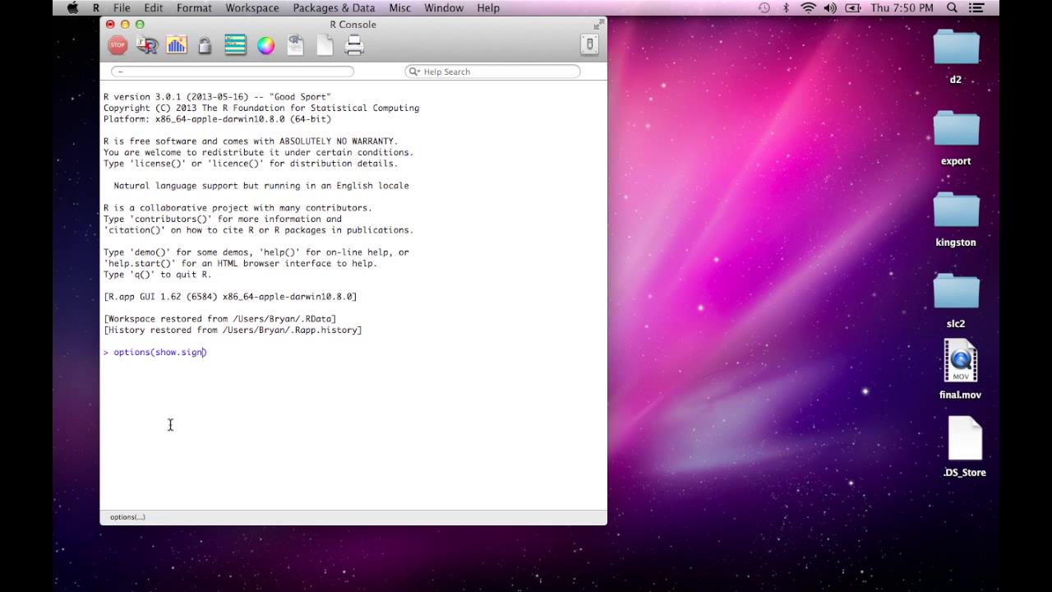
text(if.stars = FALSE)
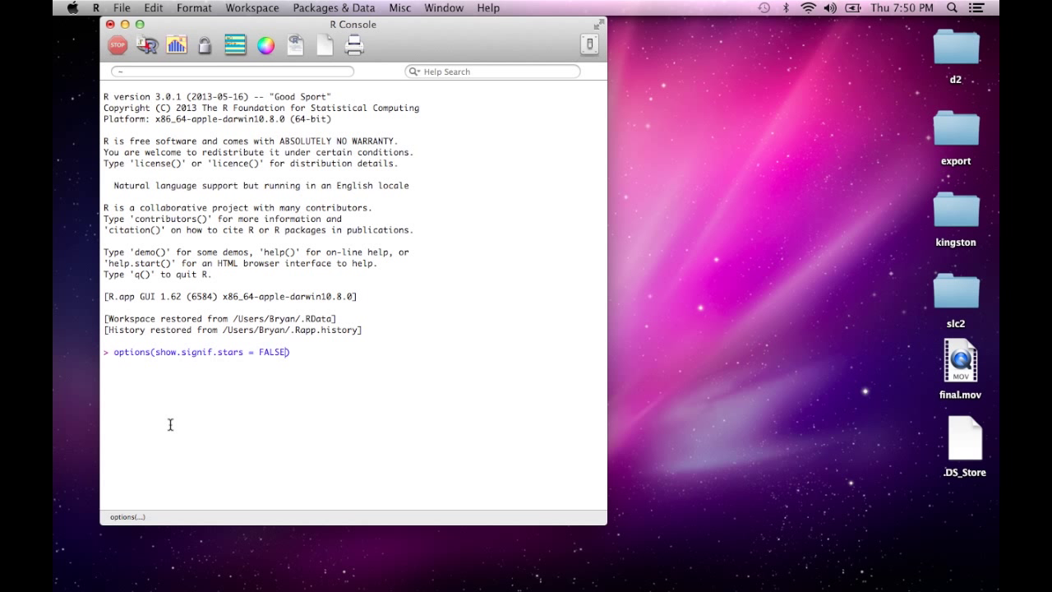
text(se.t)
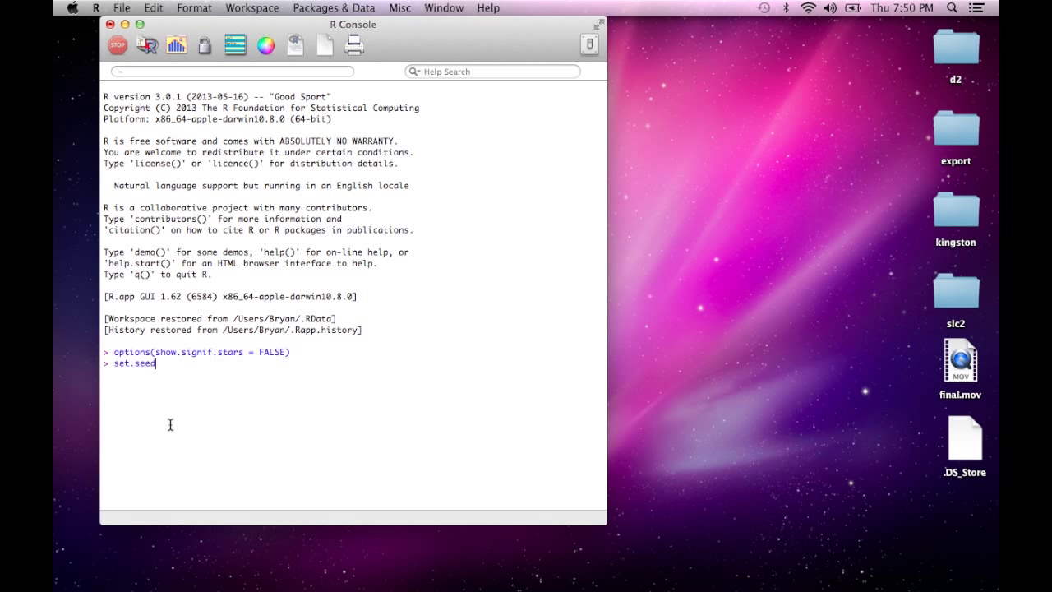
- Finish set.seed(123) and create err <- rep(0,100)
text((123)
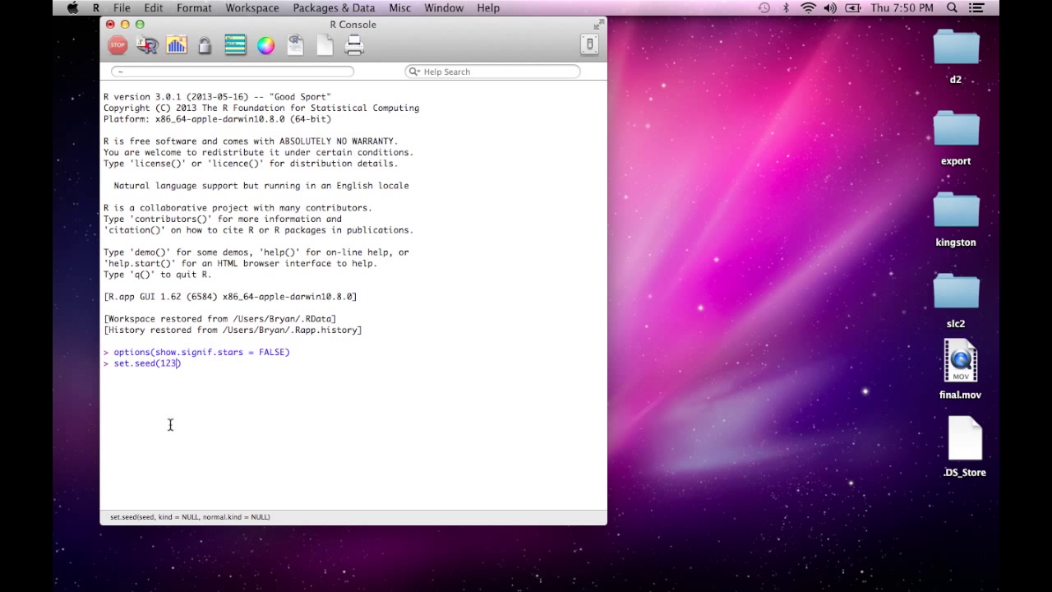
text(err)
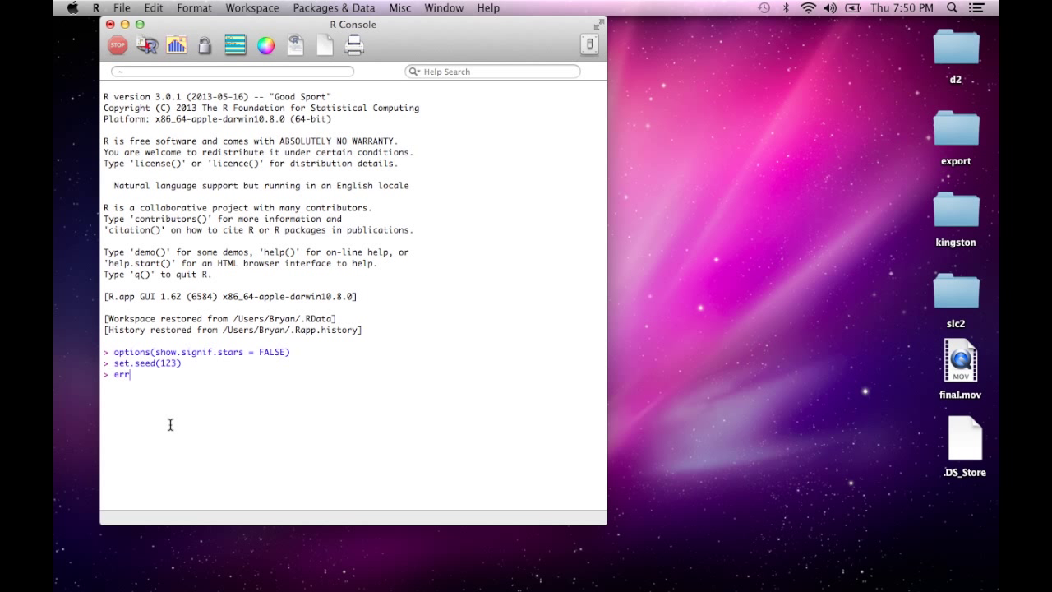
text(<-)
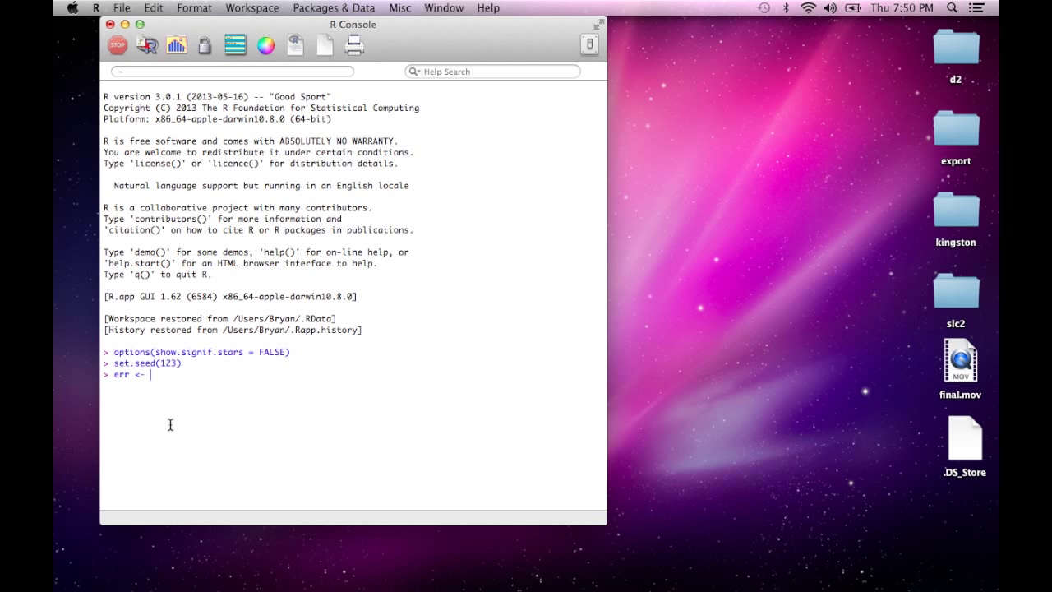
text(rep()
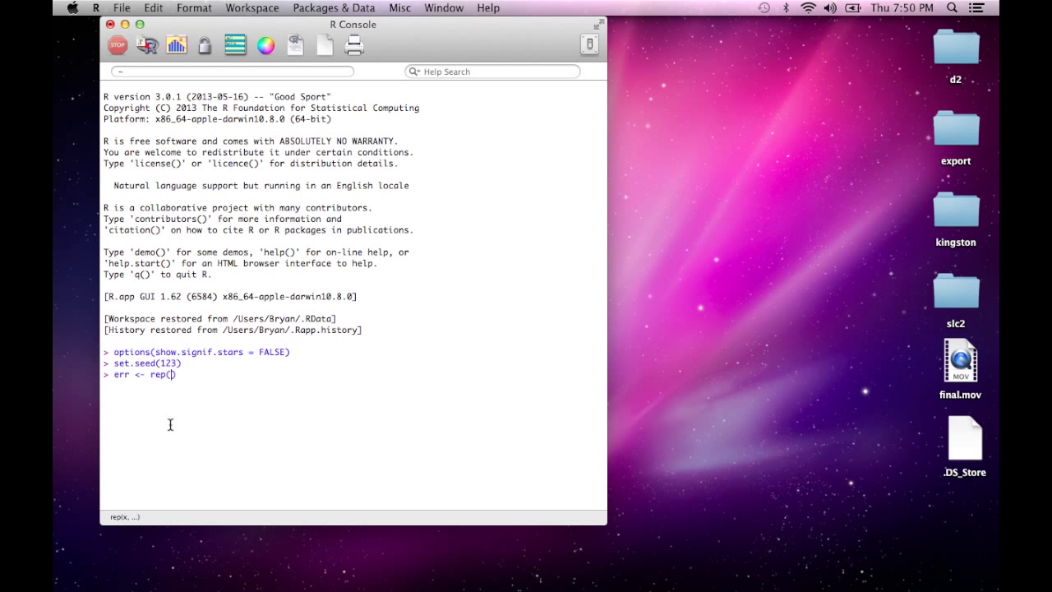
text(0,1)
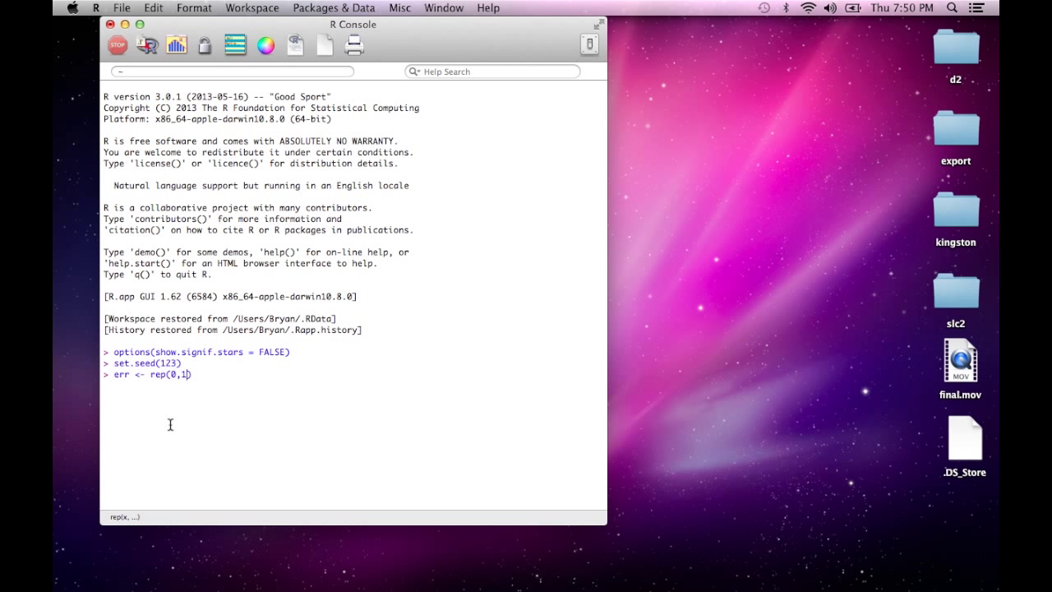
text(00)
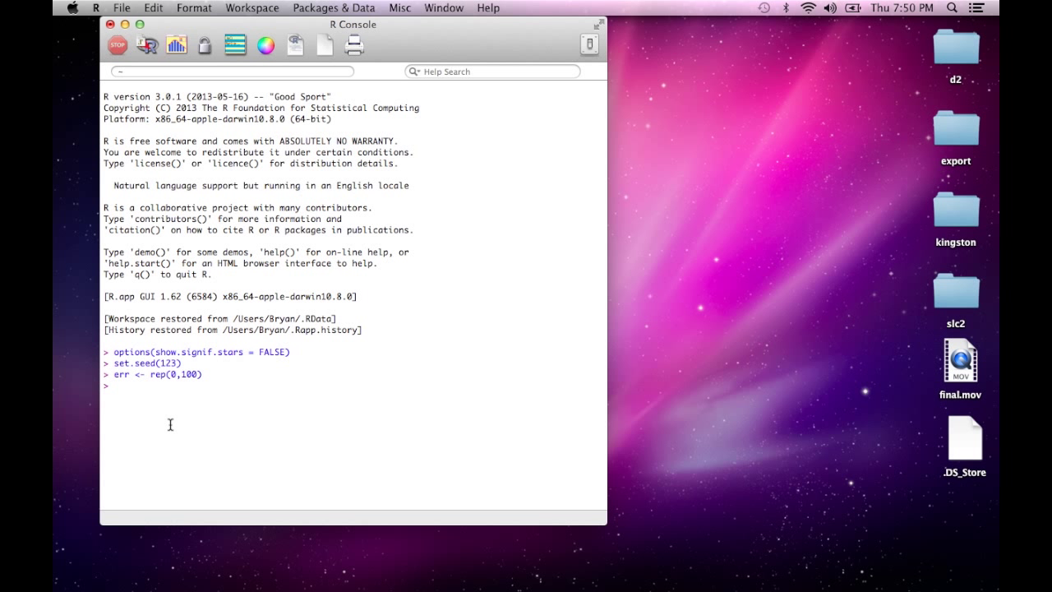
- Fill err with a for loop over 1:100 drawing rnorm(1, 0, i/20)
text(for I)
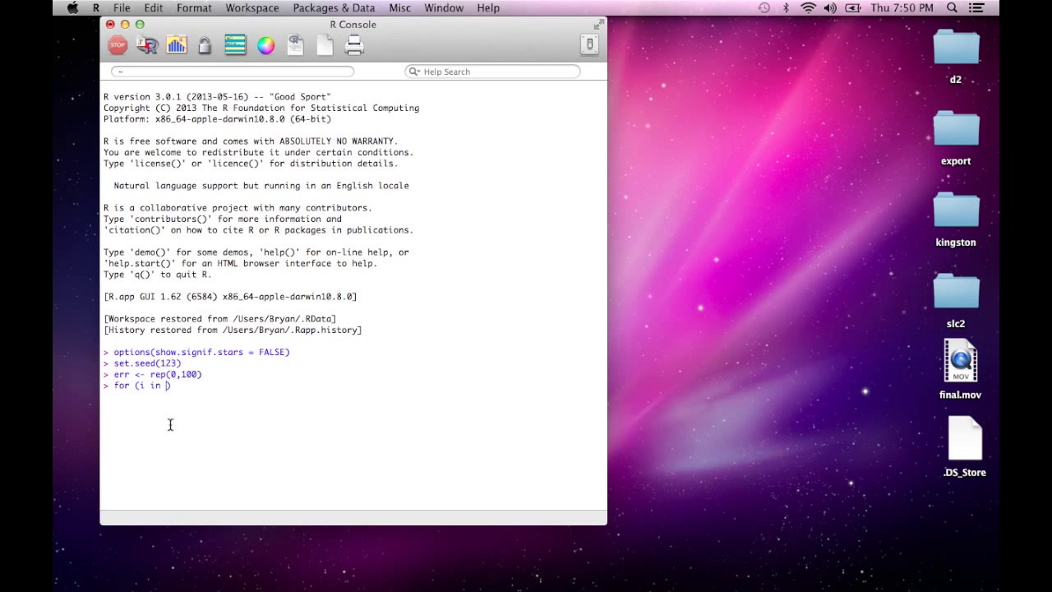
text(1:100)
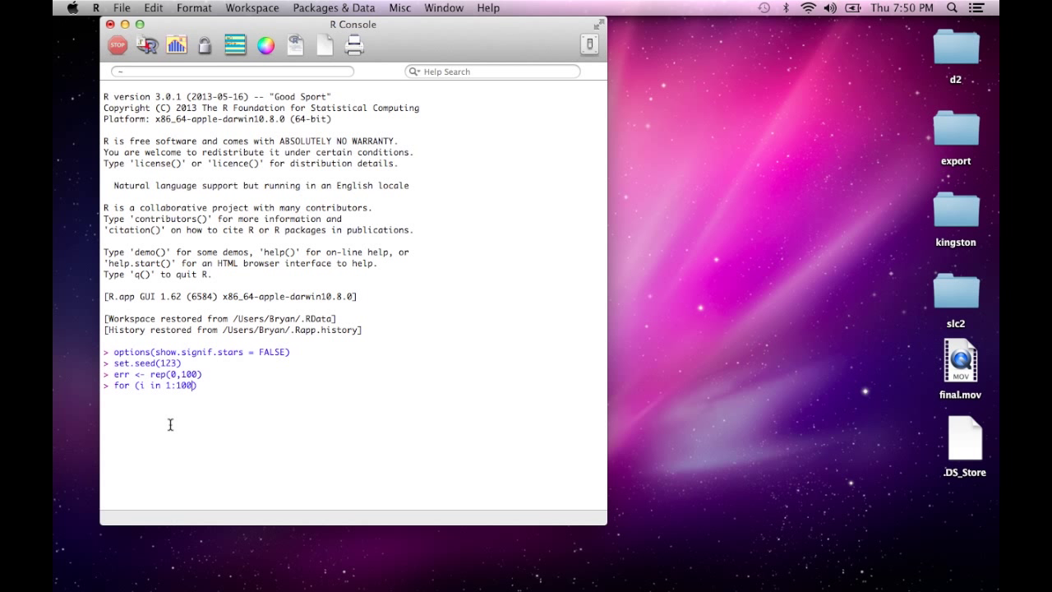
text({})
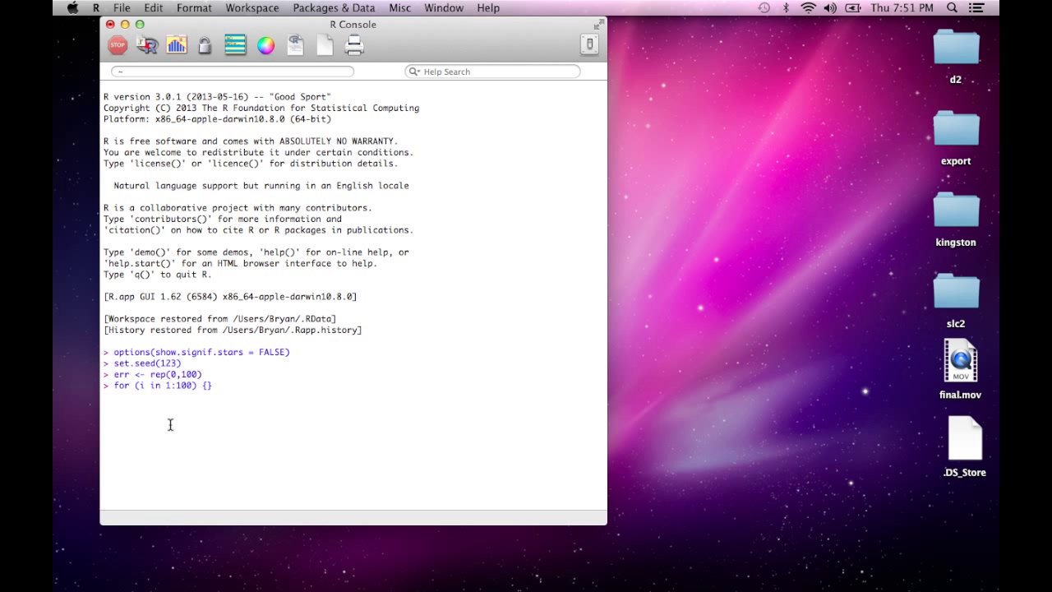
text(err[])
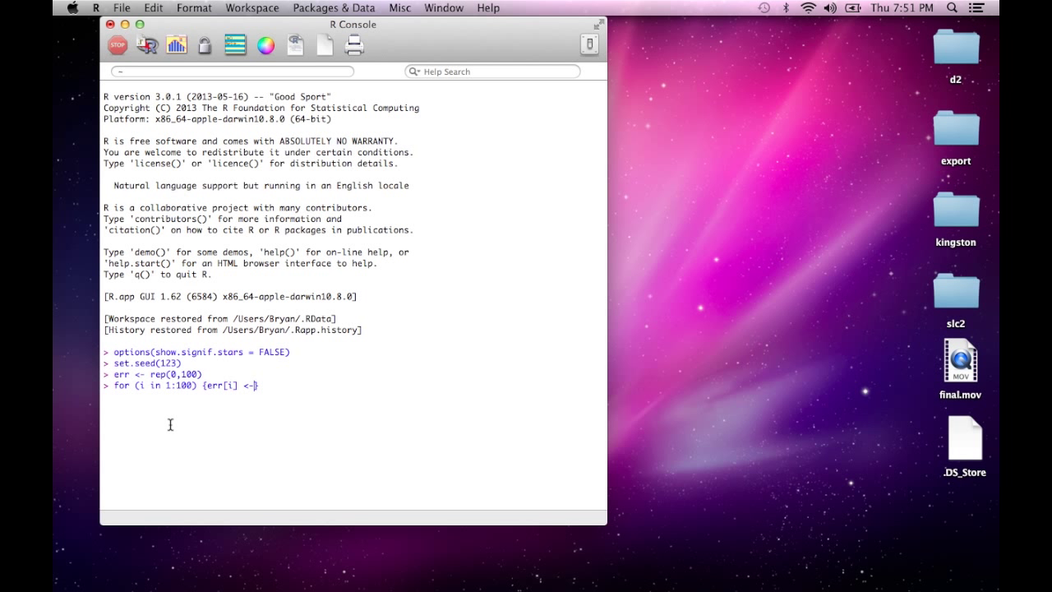
text(rnorm()
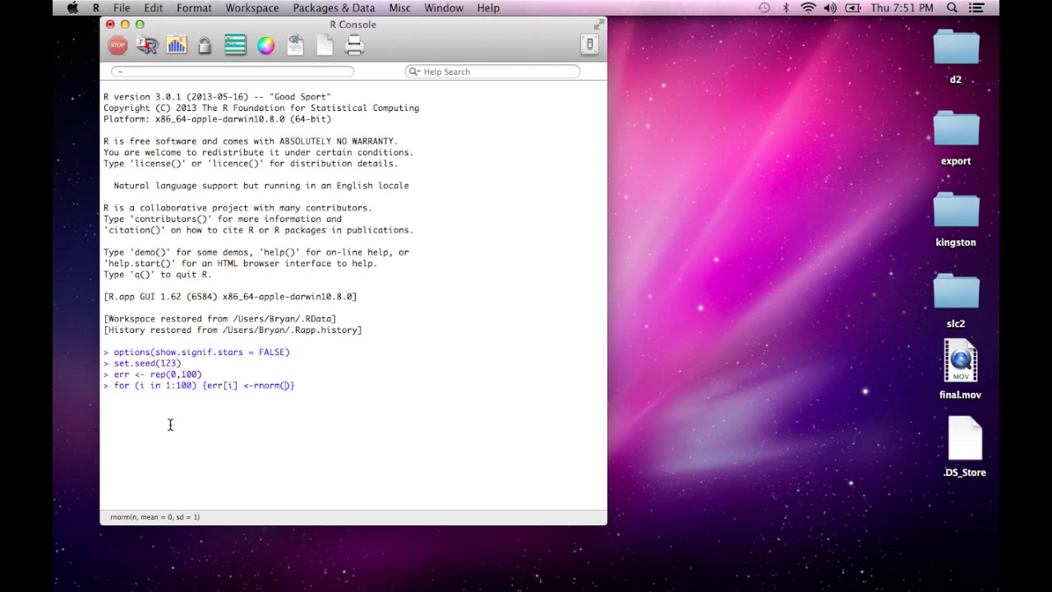
text(1)
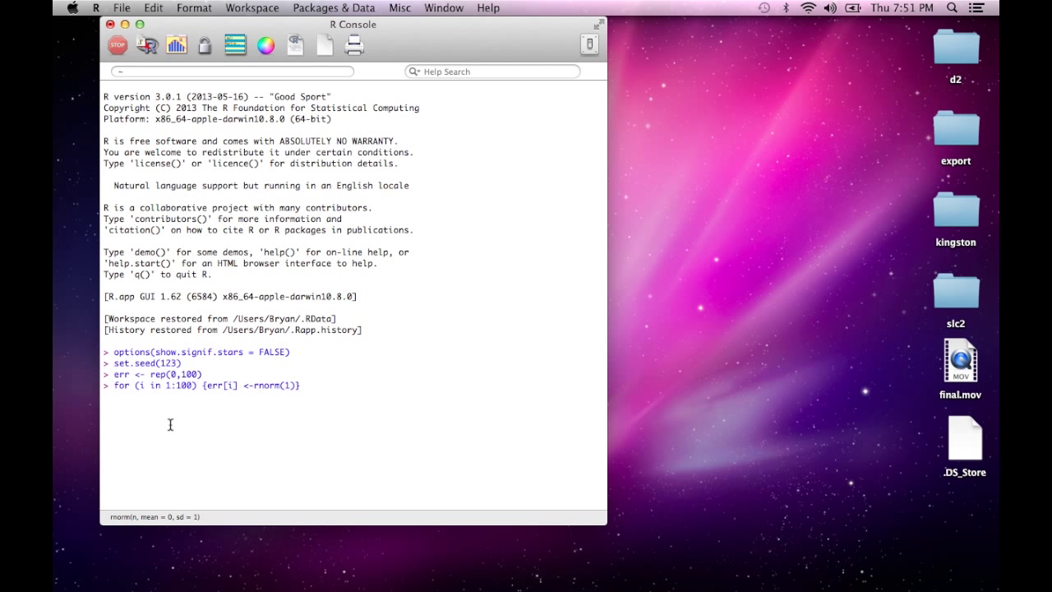
text(,)
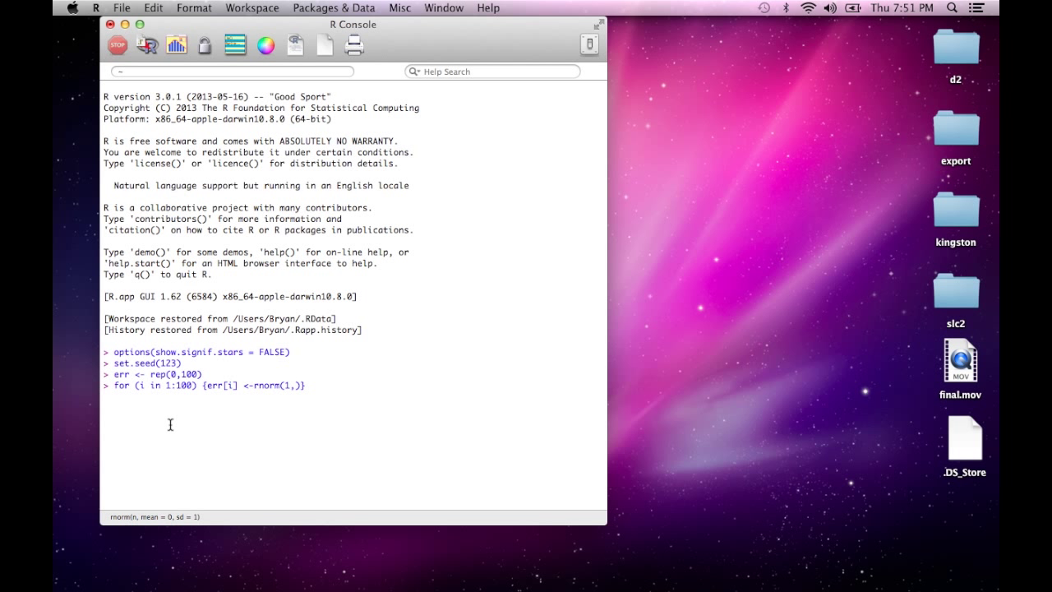
text(0,)
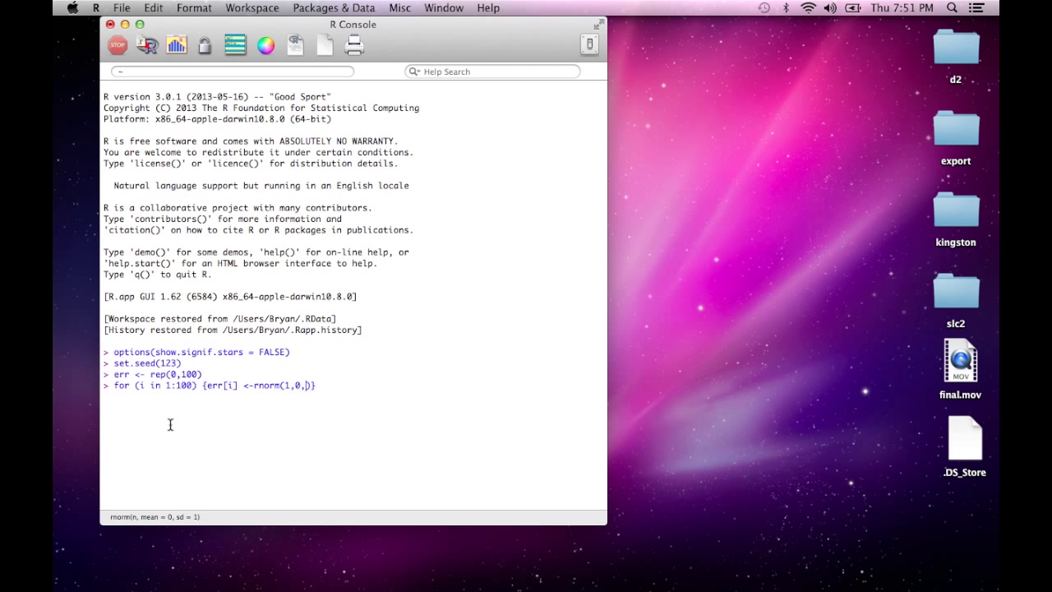
text(i/})
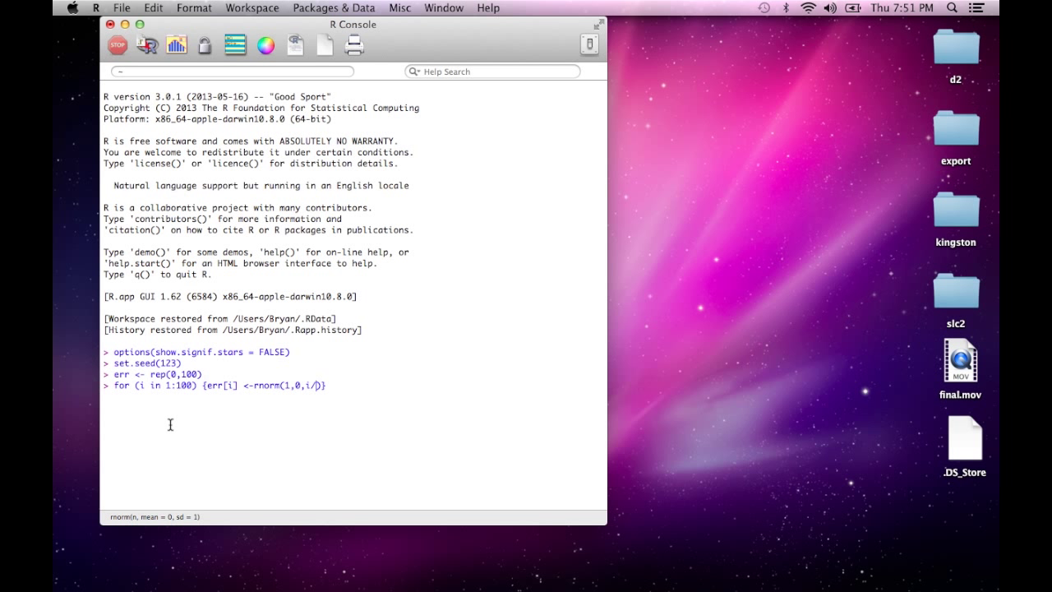
text(20)
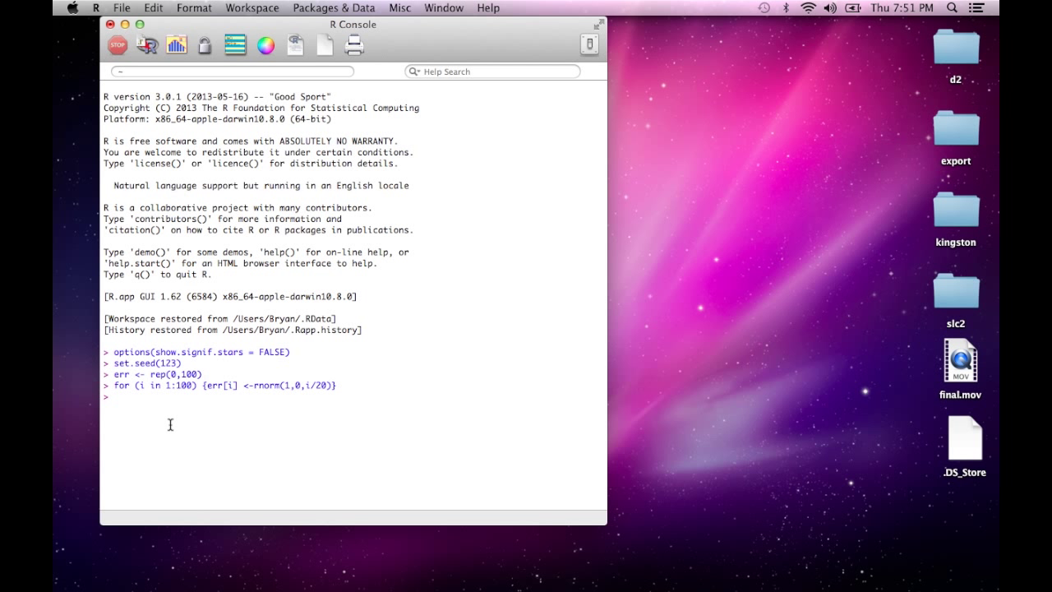
- Plot err with the title "Heteroskedastic Error"
text(plot(err))
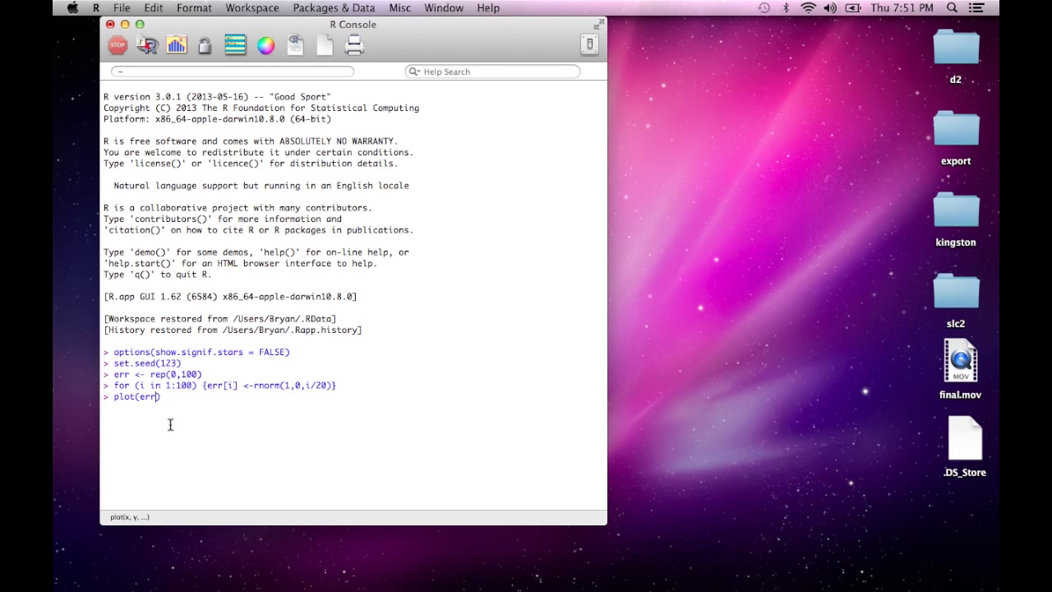
text(,main = "H)
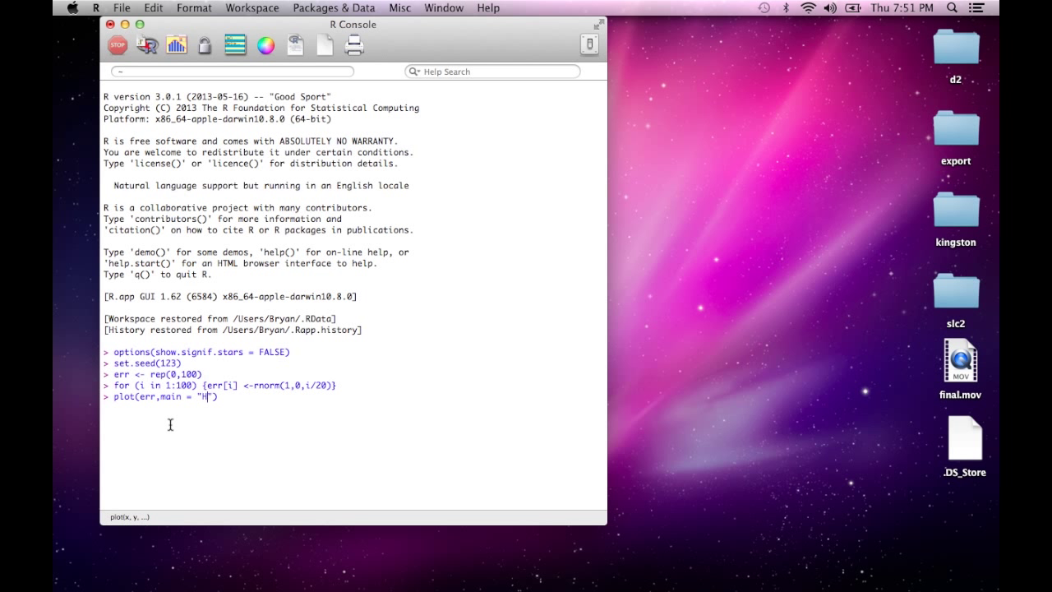
text(eter)
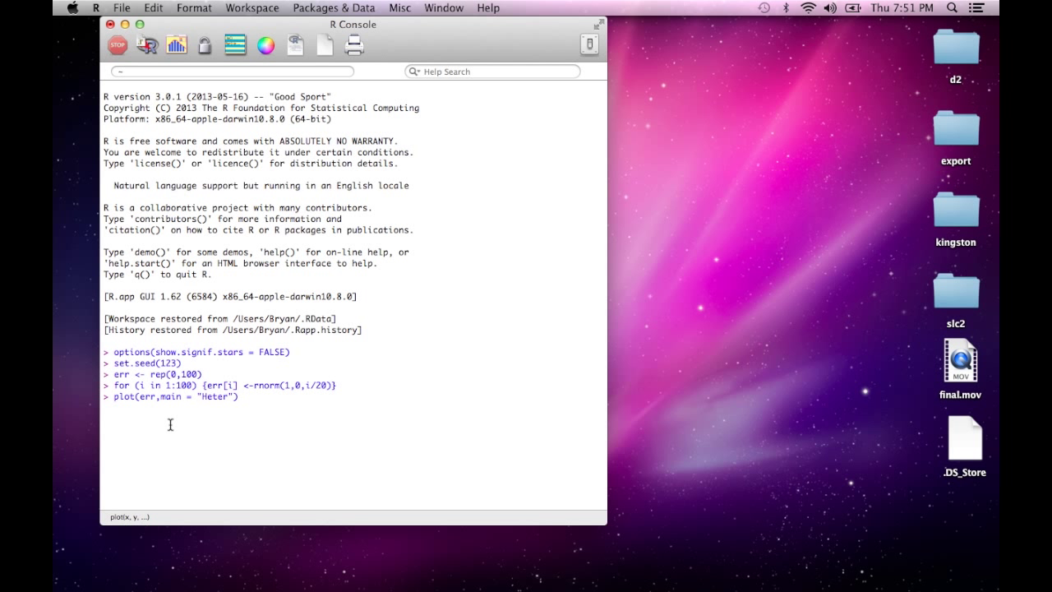
text(oskedast)
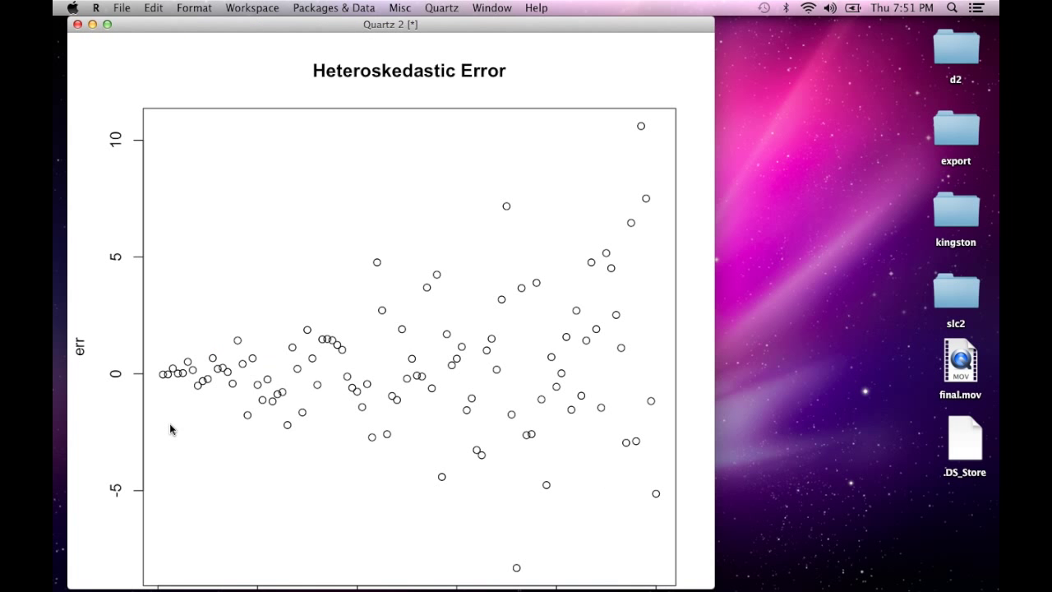
mouse_move(710, 584)
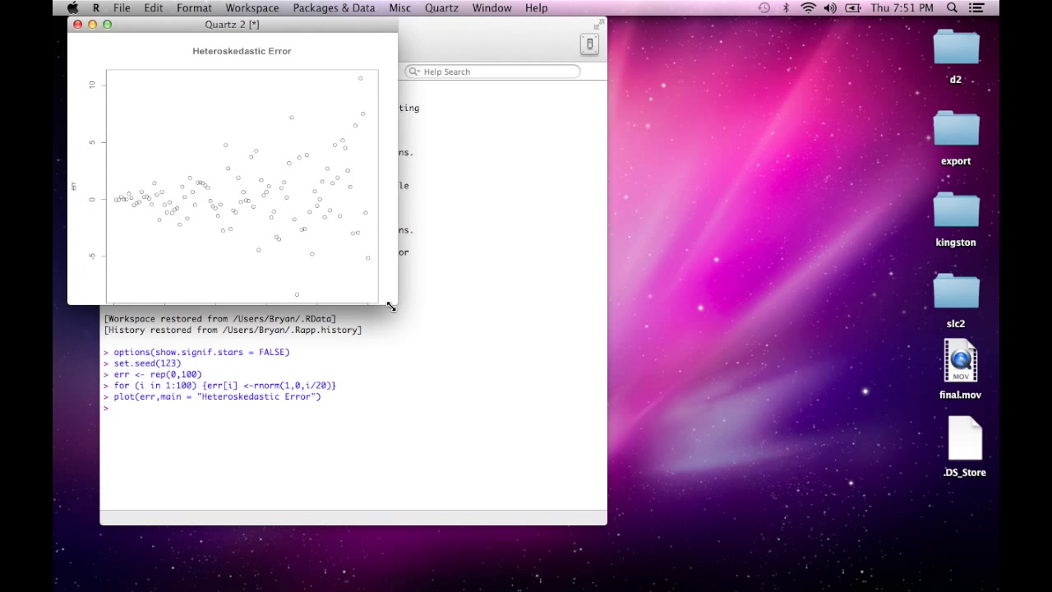
- Enlarge the Quartz plot window and move it beside the console
drag(391, 307, 411, 376)
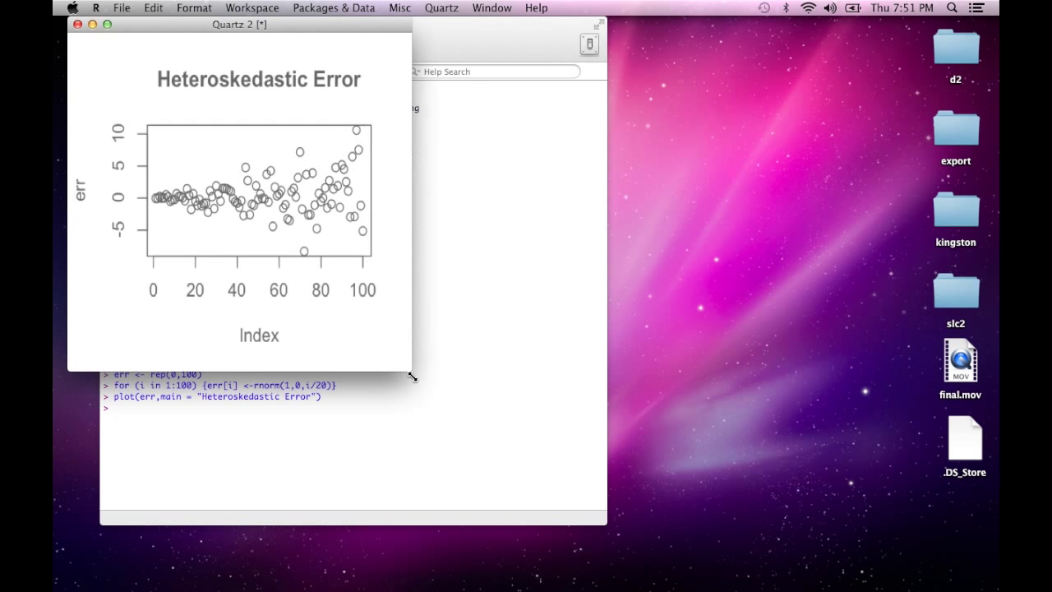
drag(238, 25, 687, 46)
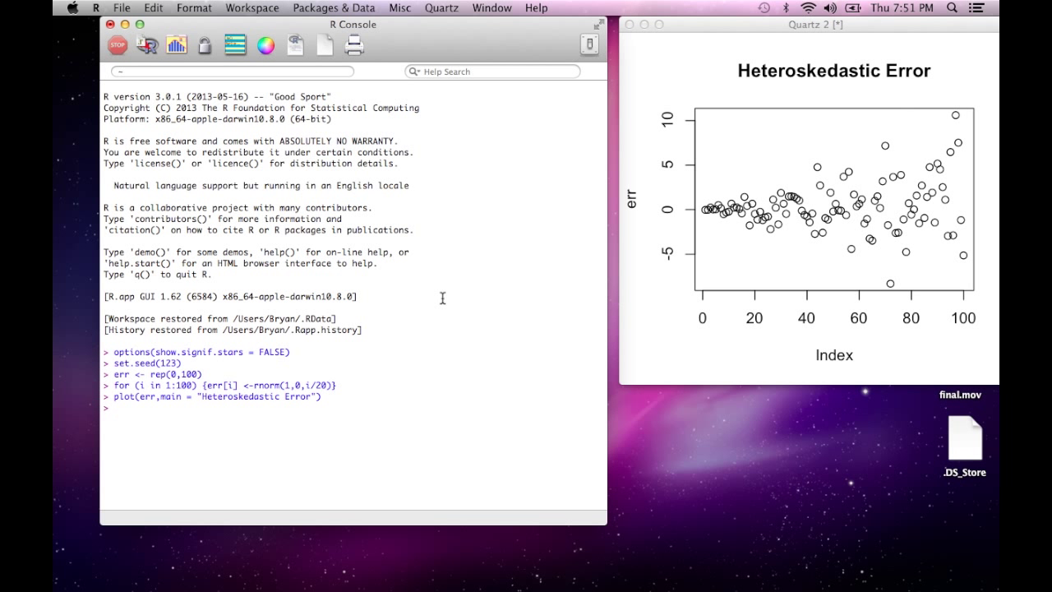
- Draw a red horizontal line at zero with abline(h = 0, col = "red") and begin the x assignment
text(q)
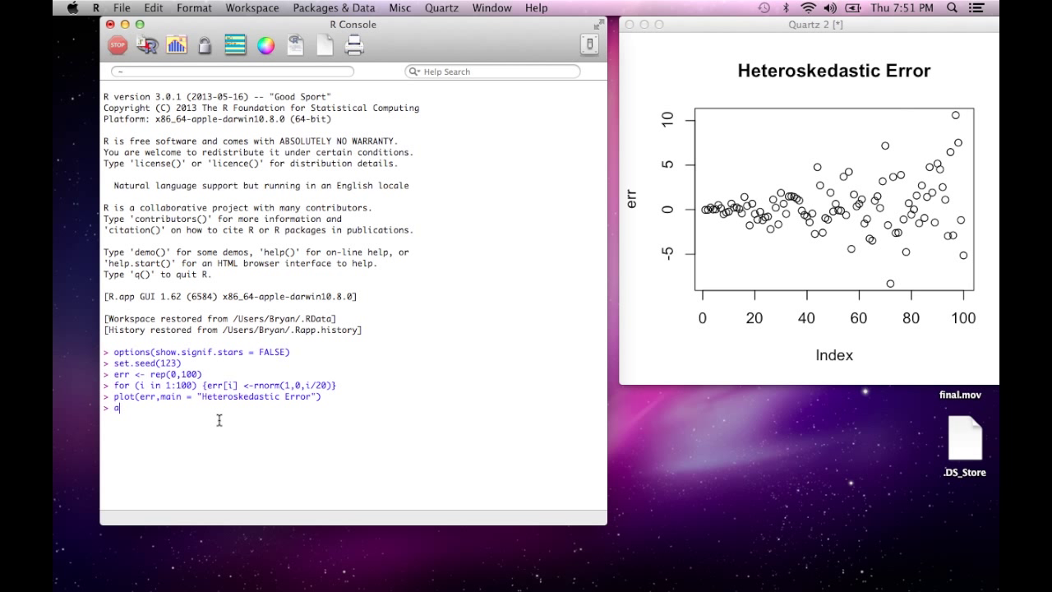
text(blin)
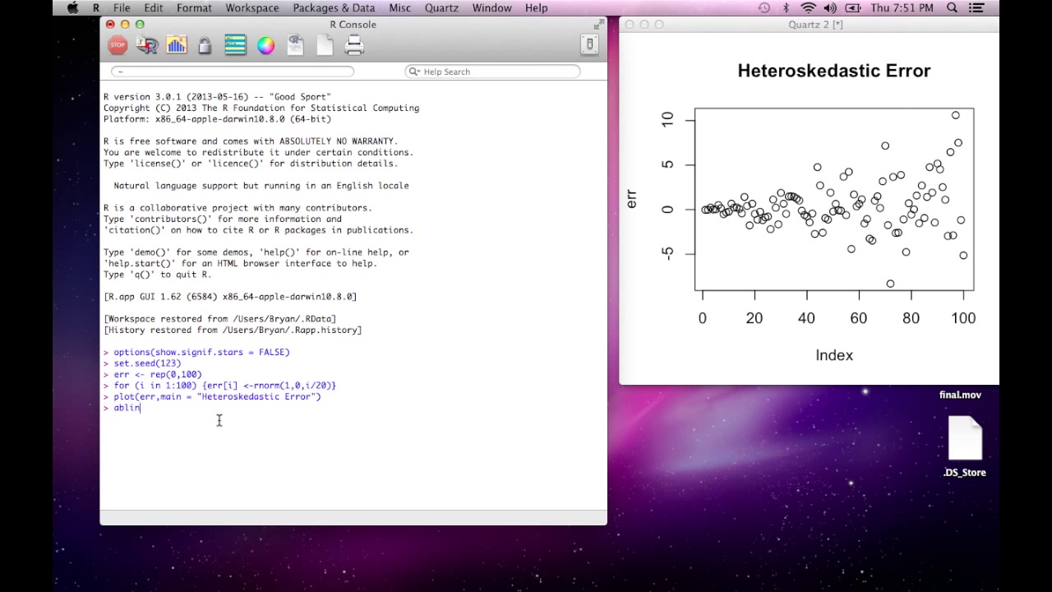
text(e( ))
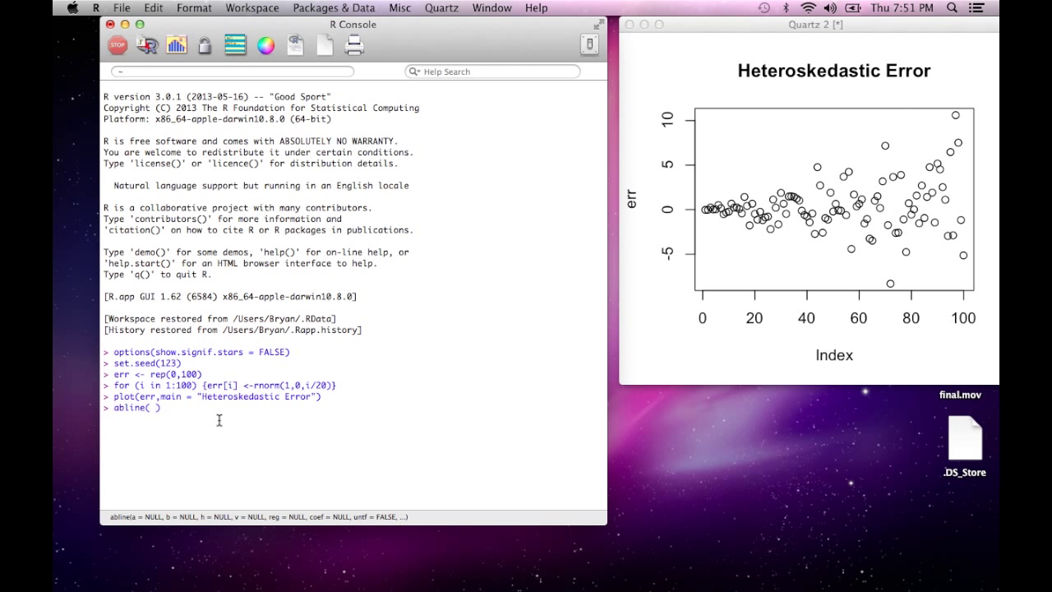
text(h = 0)
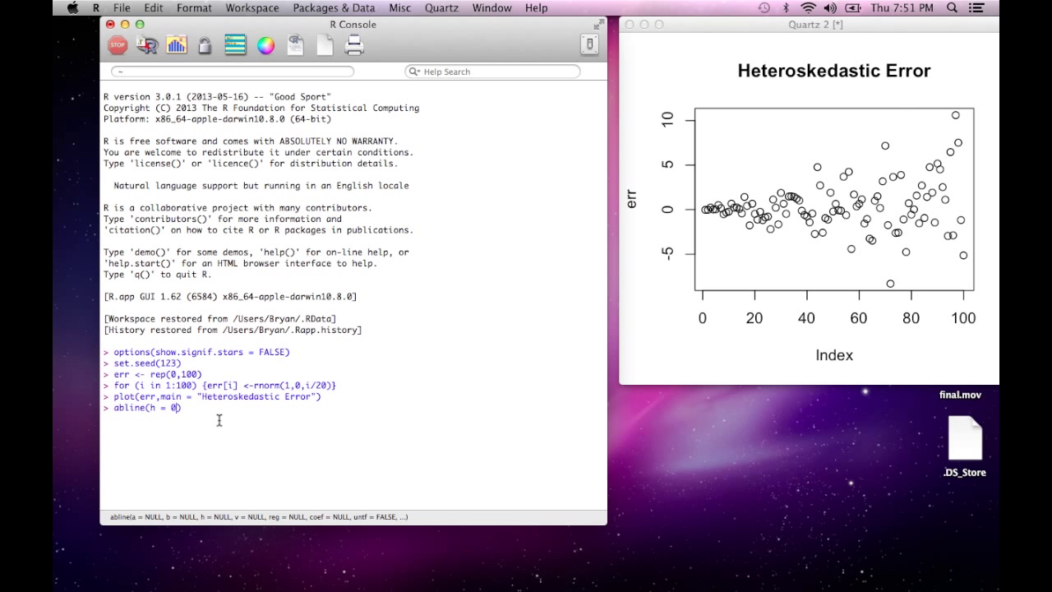
text(, col =)
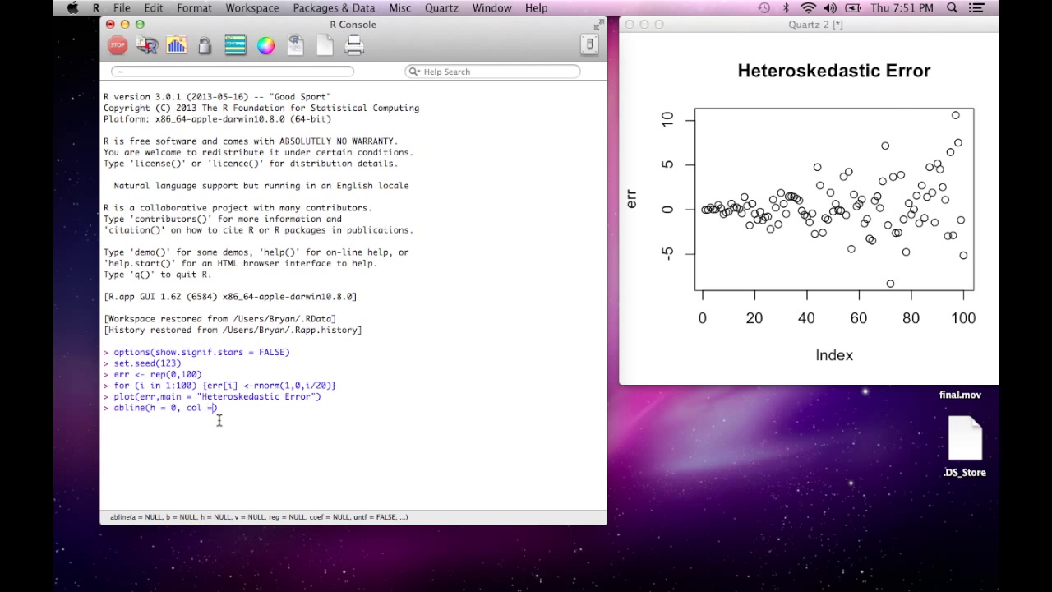
text("red"))
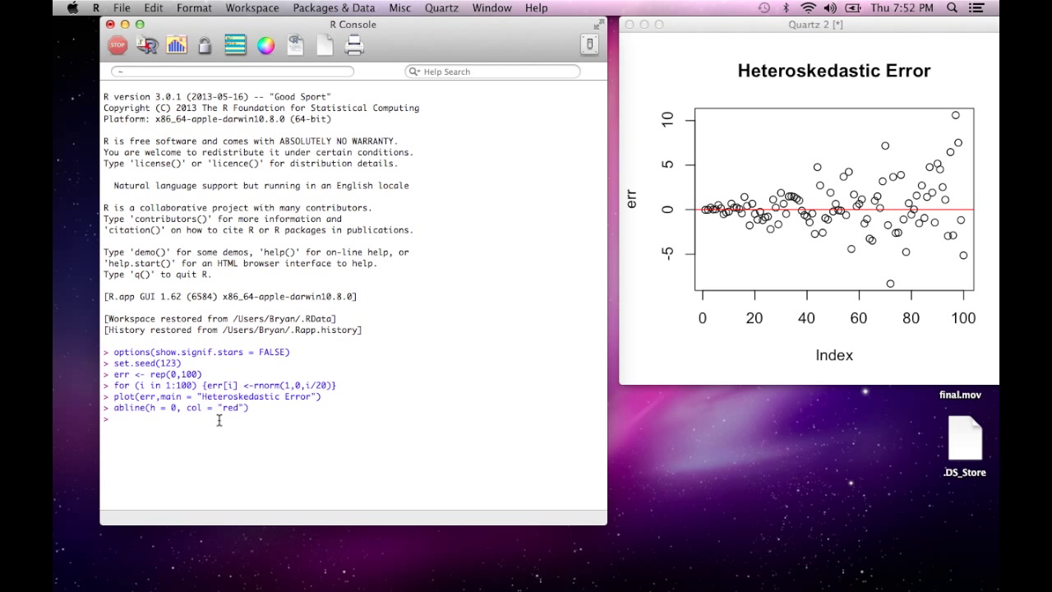
text(x <- seq)
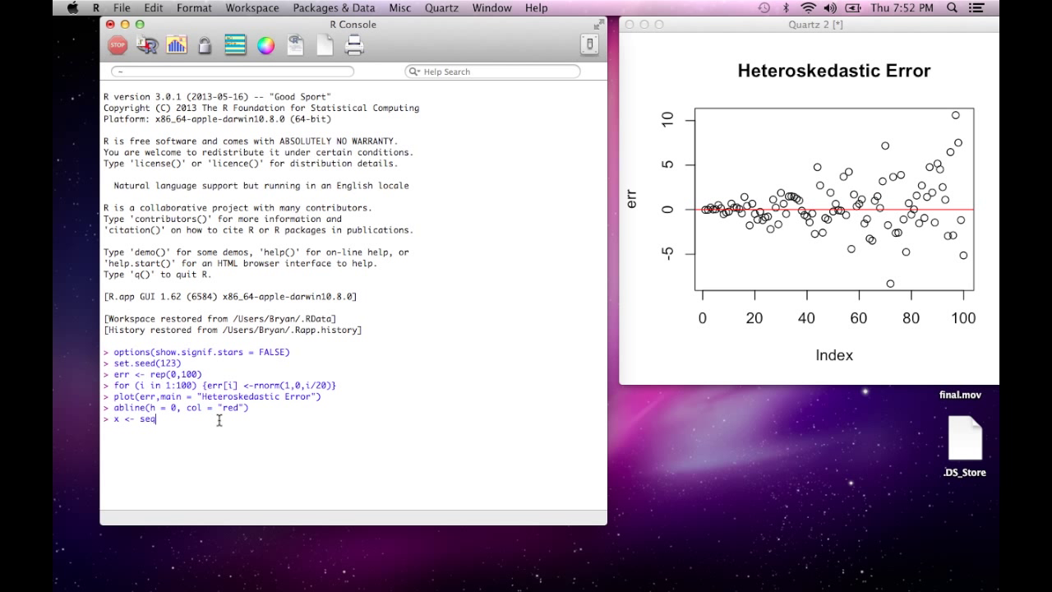
- Define x <- seq(1, 100, length = 100)
text((1))
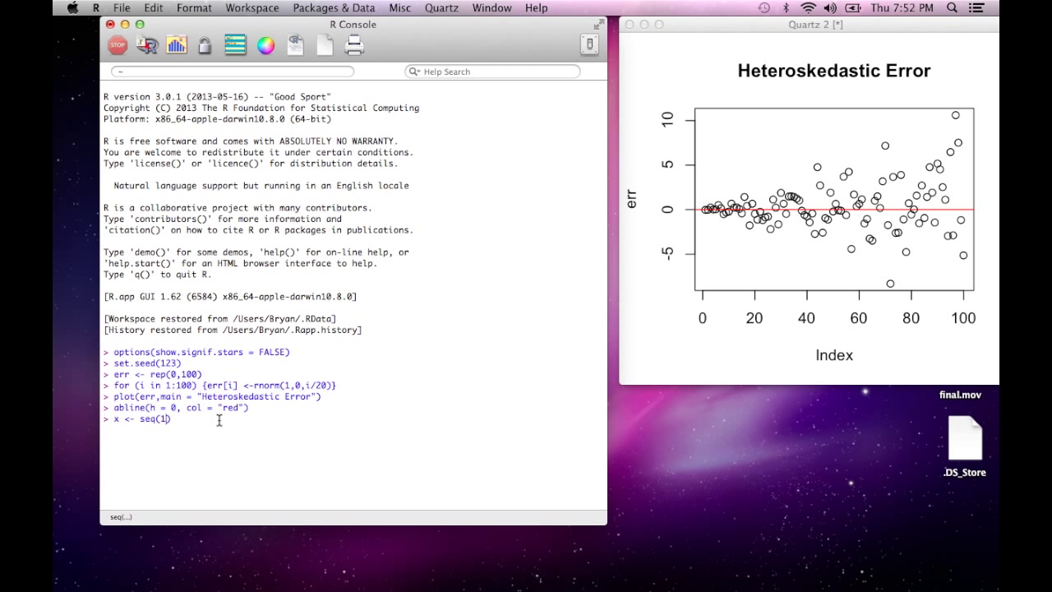
text(,100))
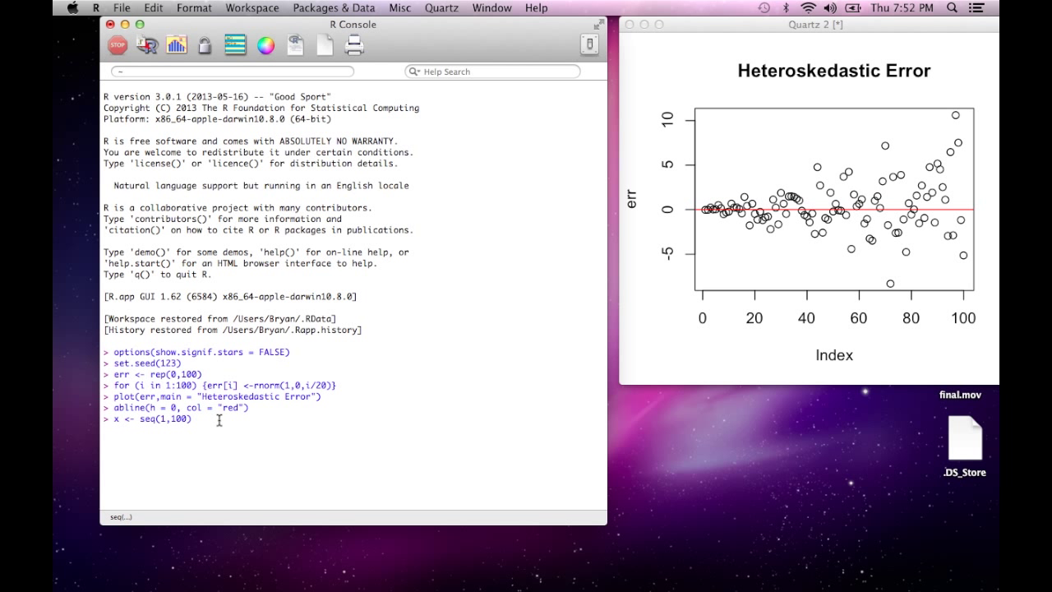
text(, length = 100)
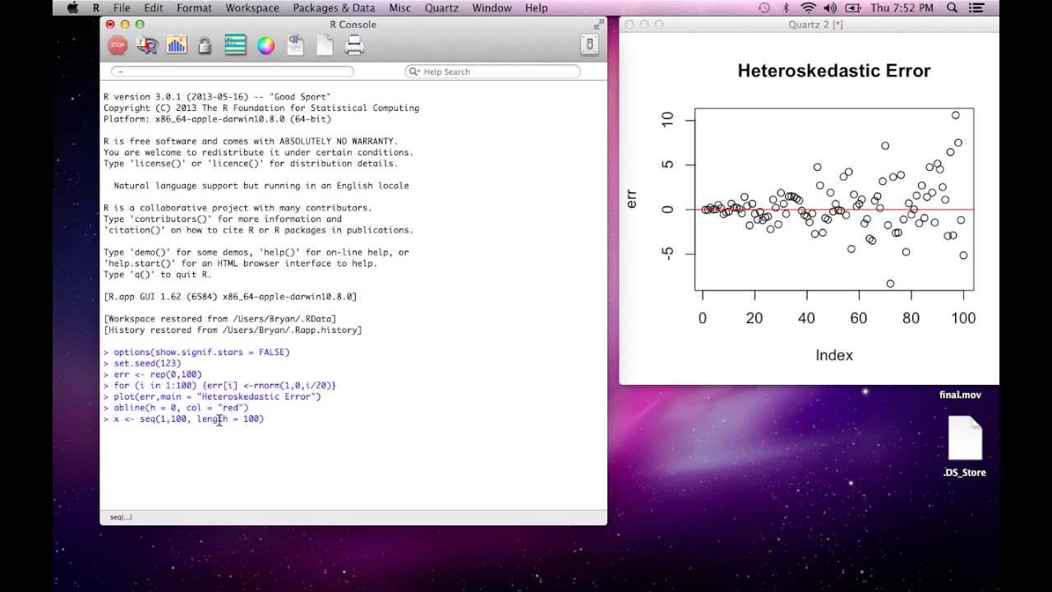
- Define y <- 2 + 0.8*x + err and write plot(x, y) for the Fake DATA plot
text(y <-)
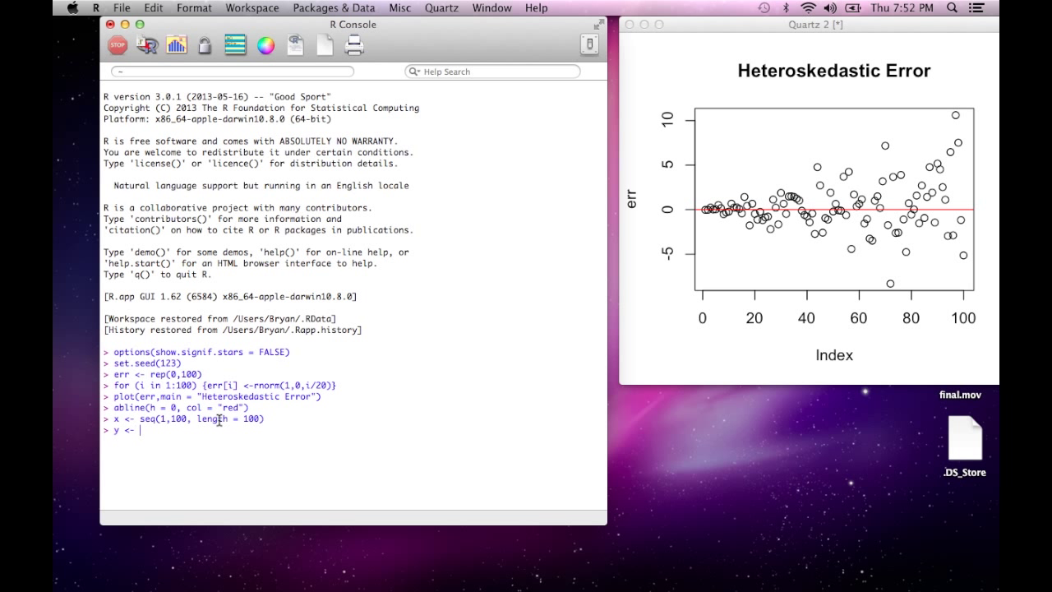
text(2 +)
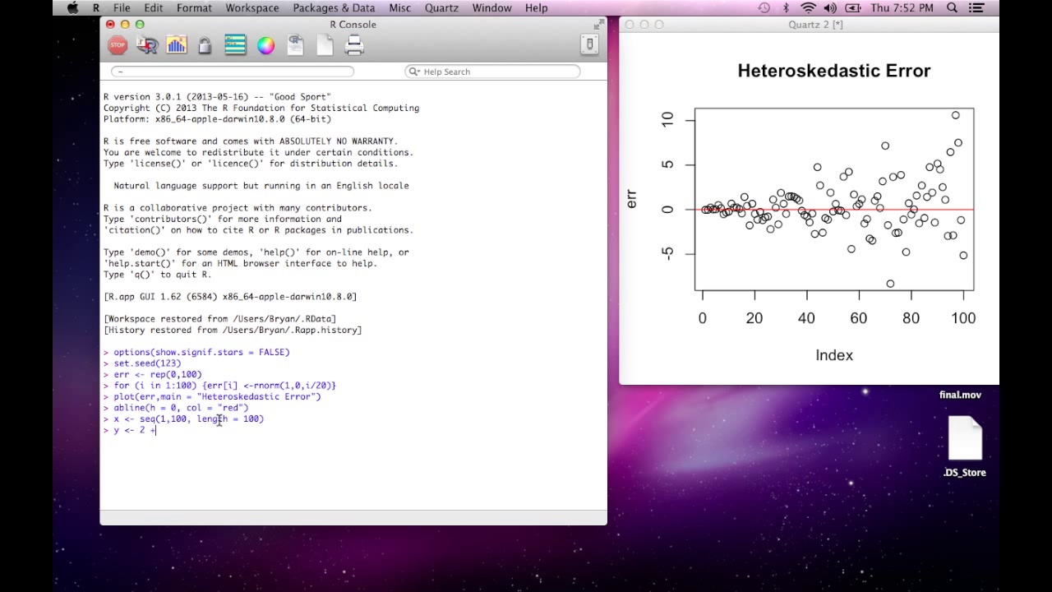
text(0.)
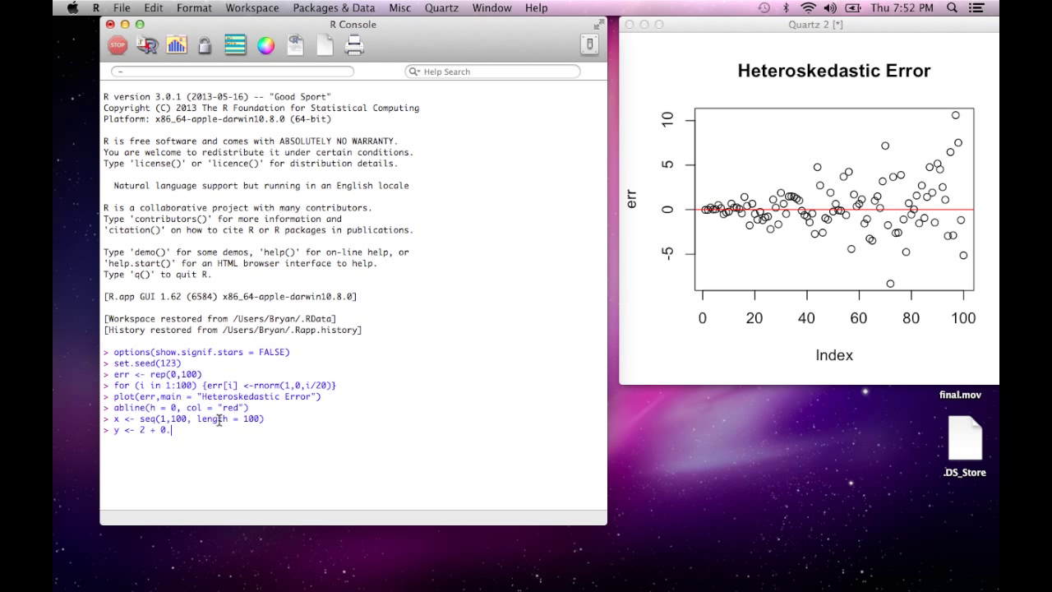
text(8)
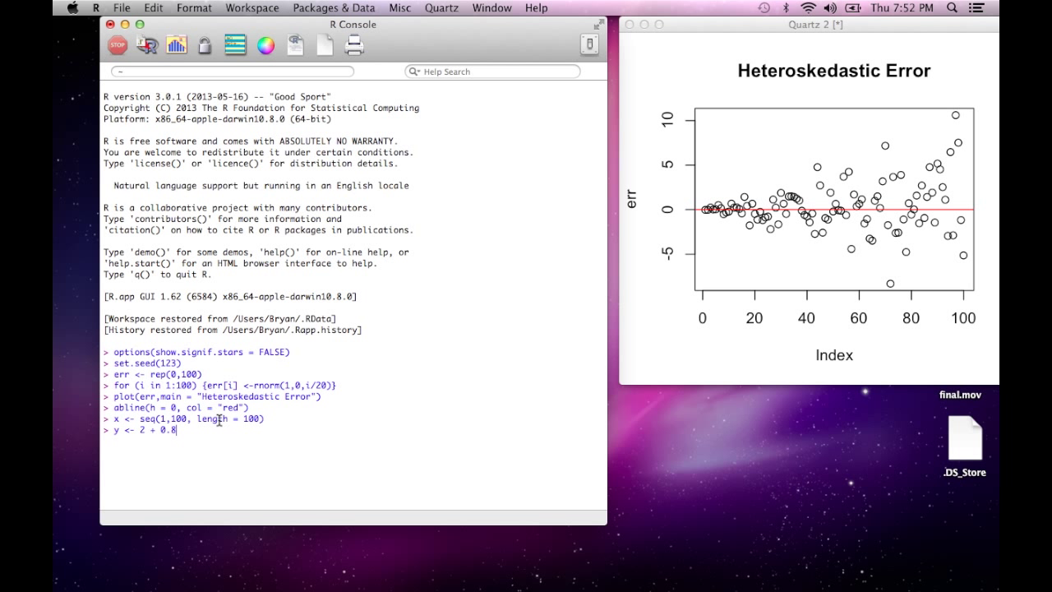
text(*x)
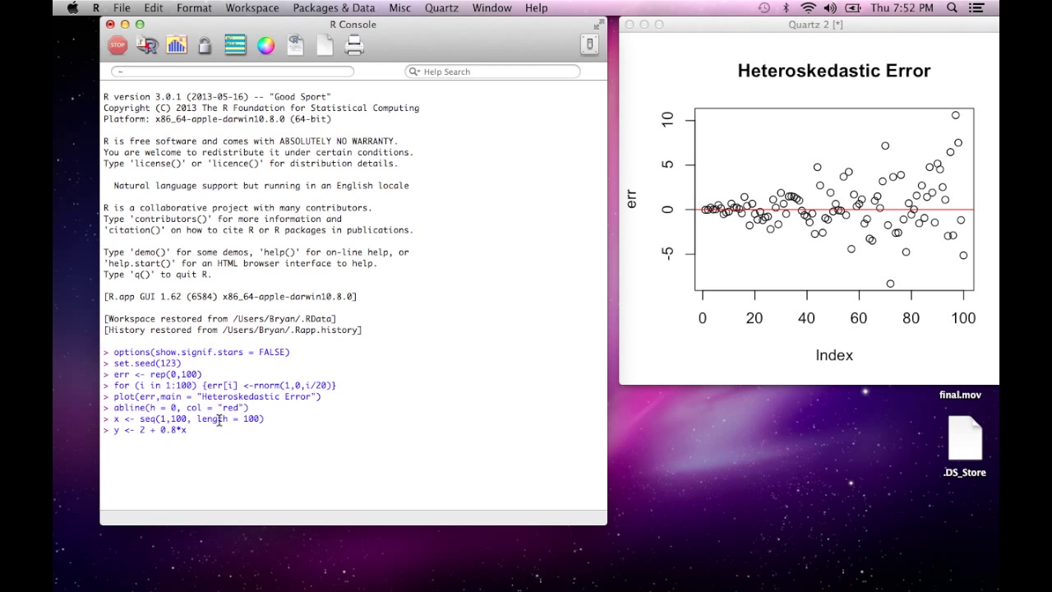
text(+ err)
text(plot()
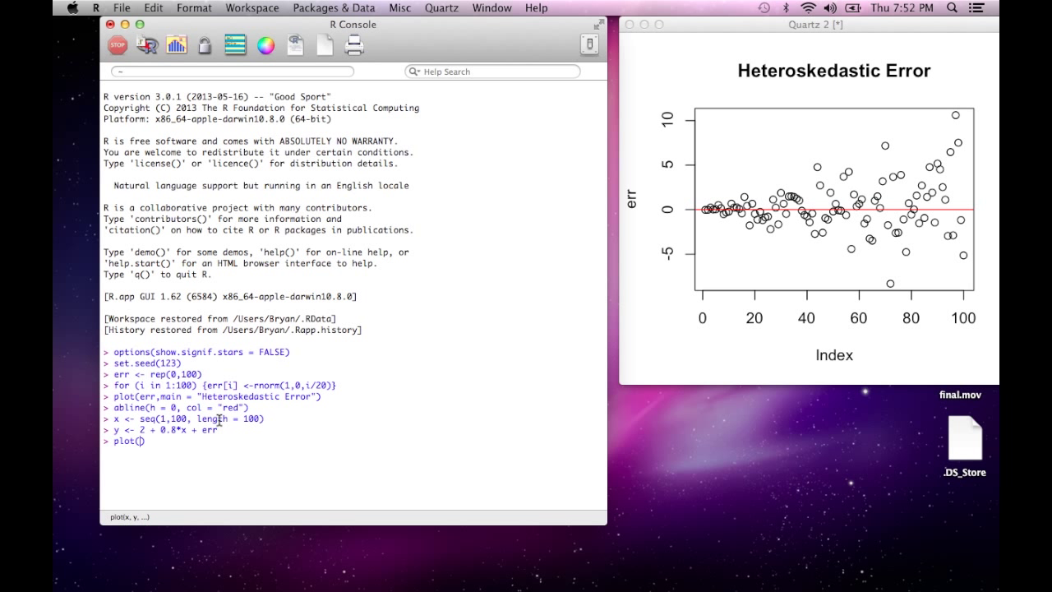
text(x,y))
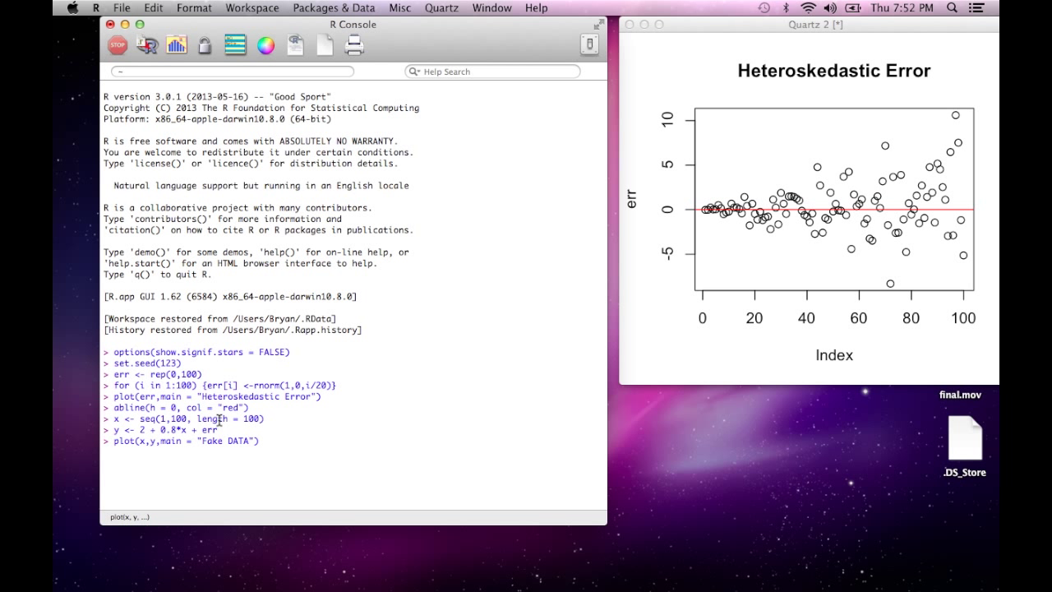
- Run the Fake DATA scatter plot and add a red fitted line with abline(lm(y~x), col = "red")
key(Return)
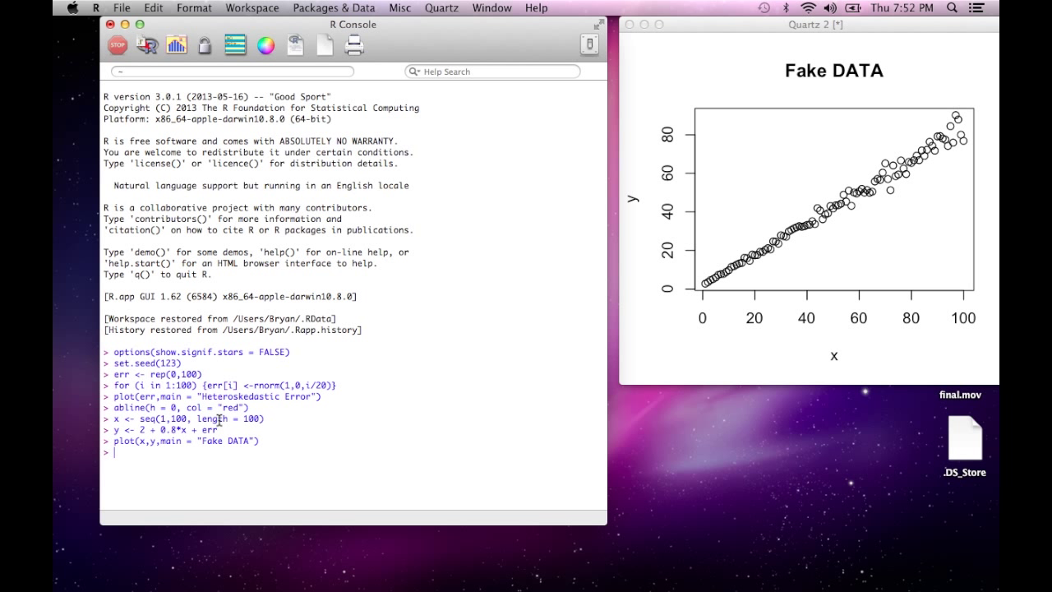
text(abline)
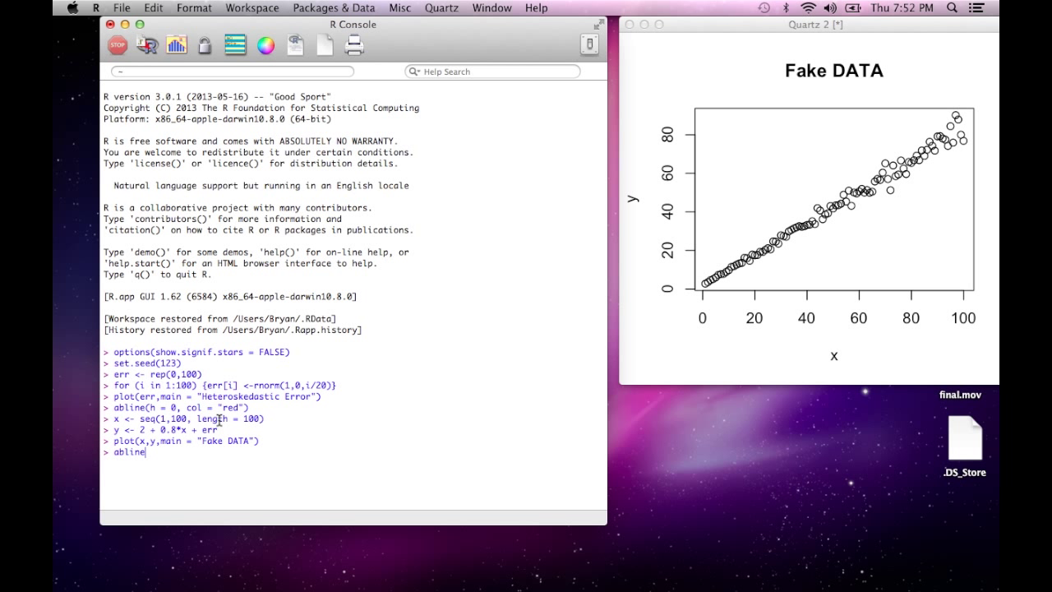
text((lm(y~x), col)
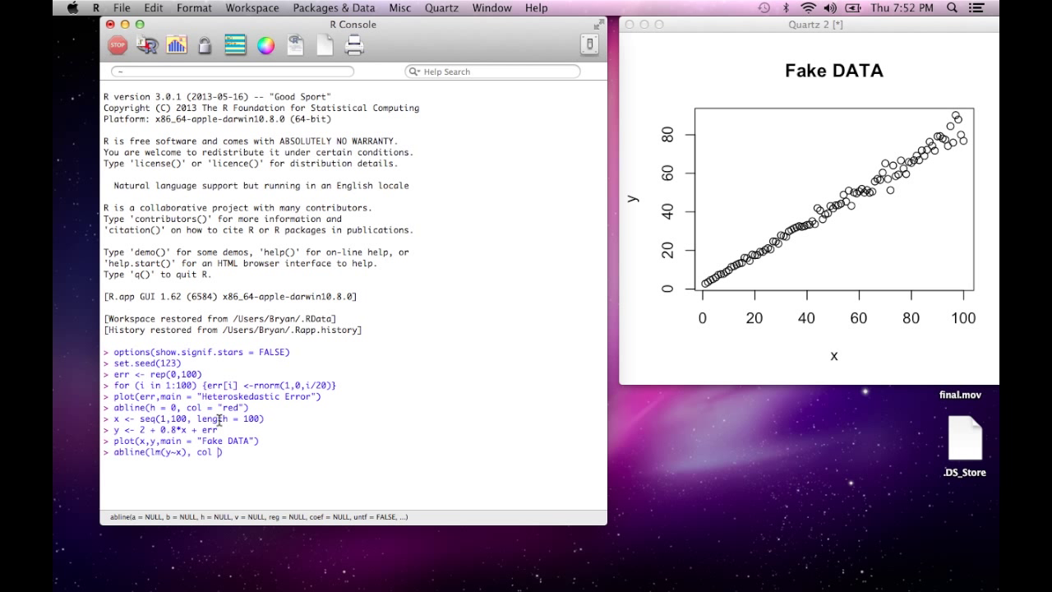
text(= "red)
key(enter)
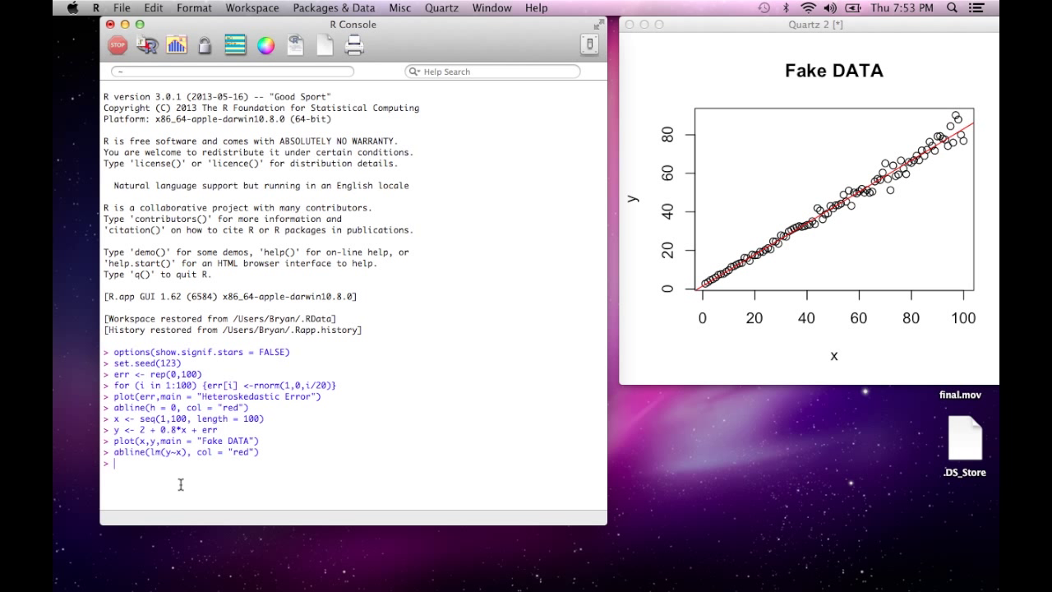
- Fit model1 <- lm(y ~ x), show summary(model1), and begin a confint request
text(model1 <- lm()
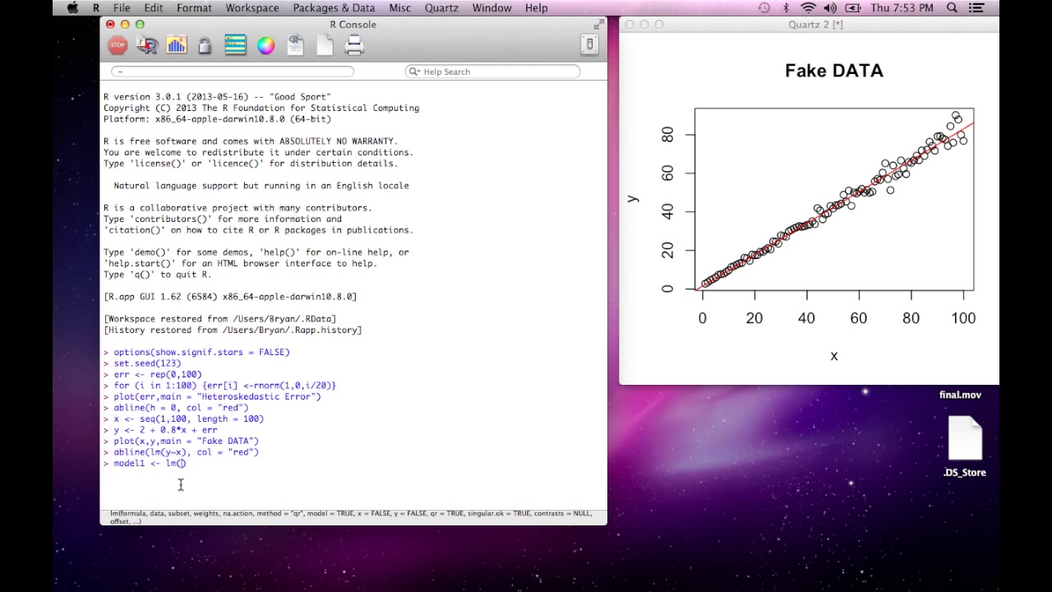
text(y ~ x)
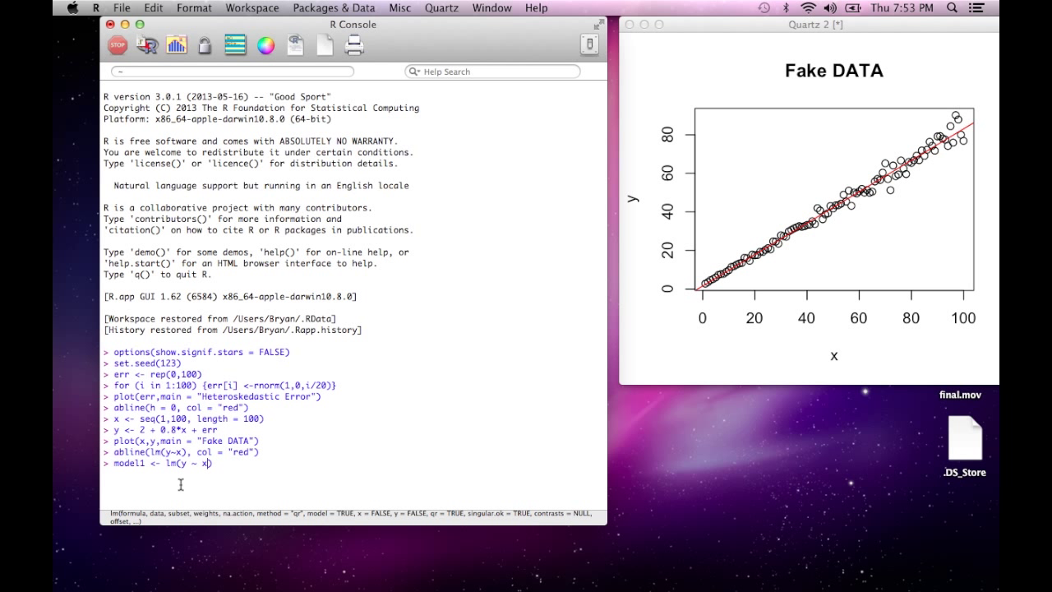
key(Return)
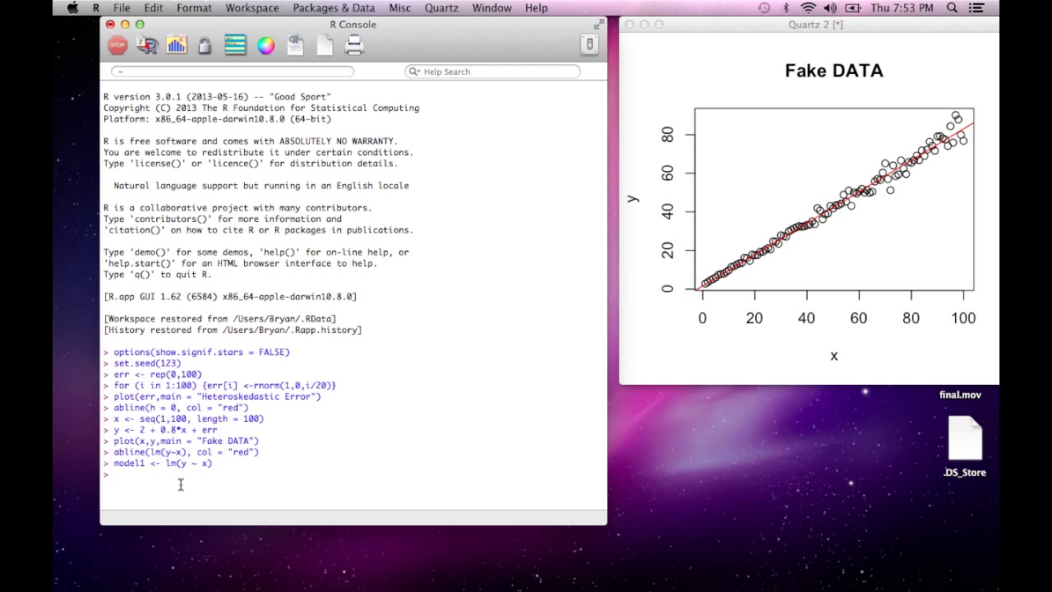
text(summary(model1)
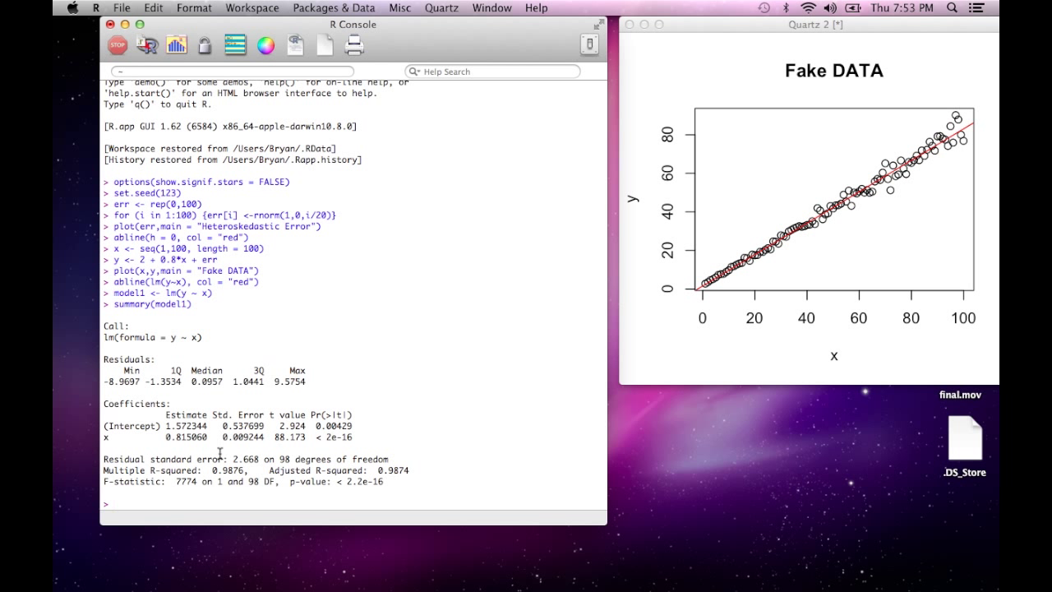
text(conf)
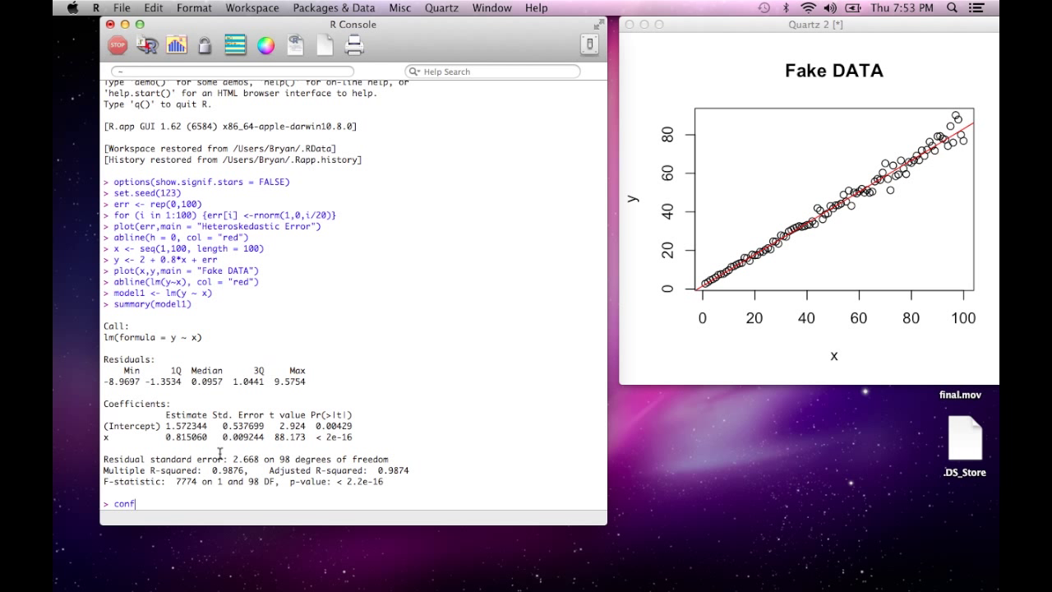
text(int(model1)
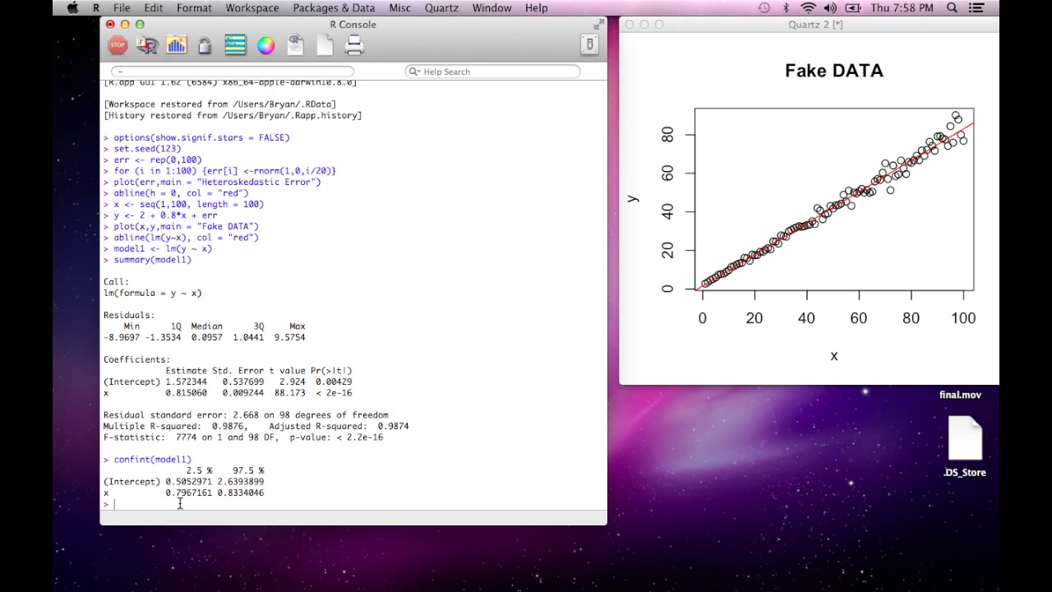
- Store loge2 <- log(model1$resid^2)
text(l)
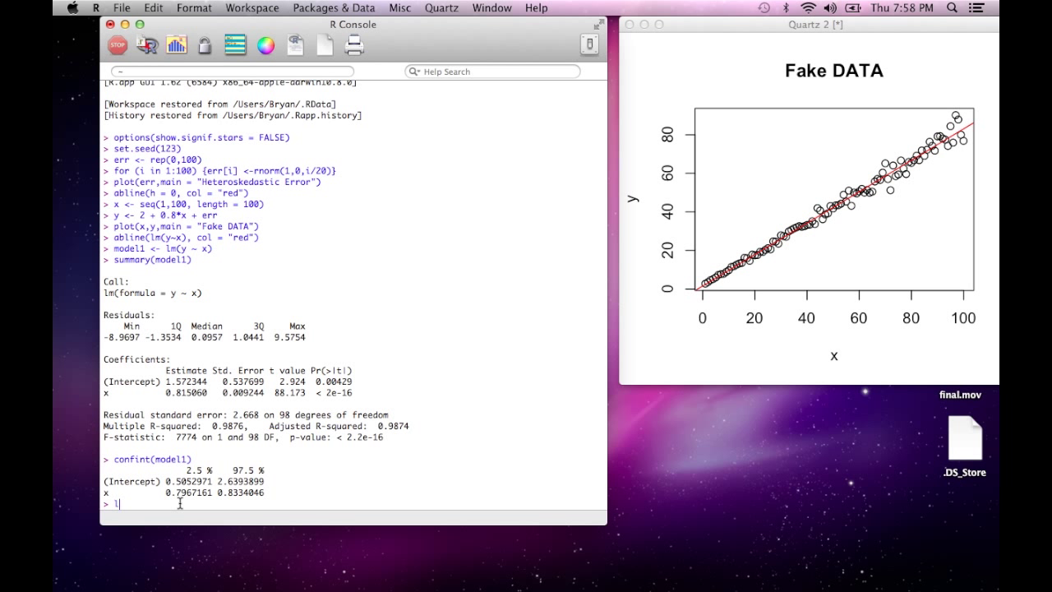
text(oge)
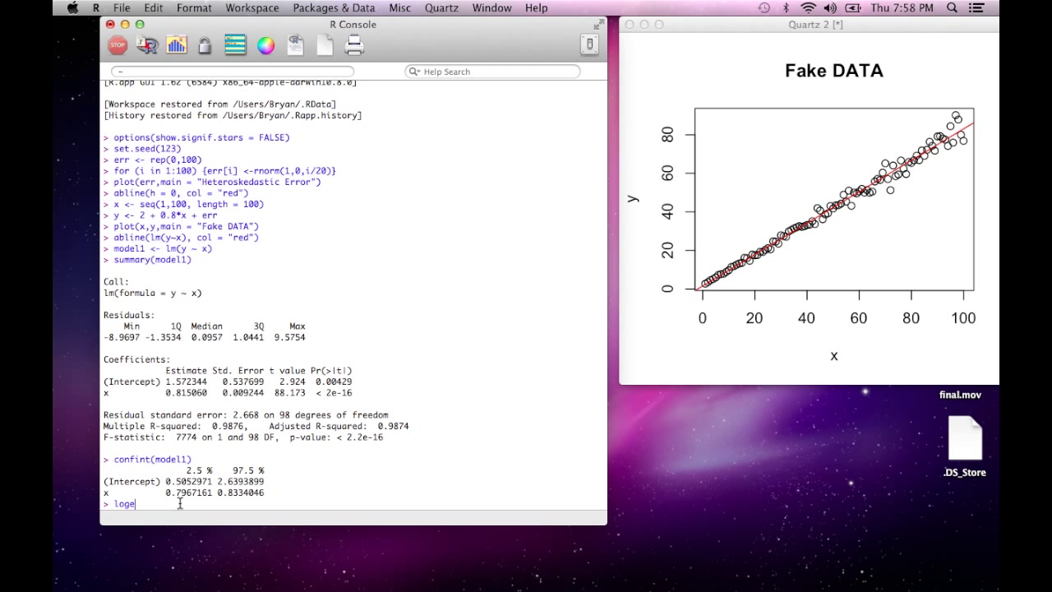
text(2)
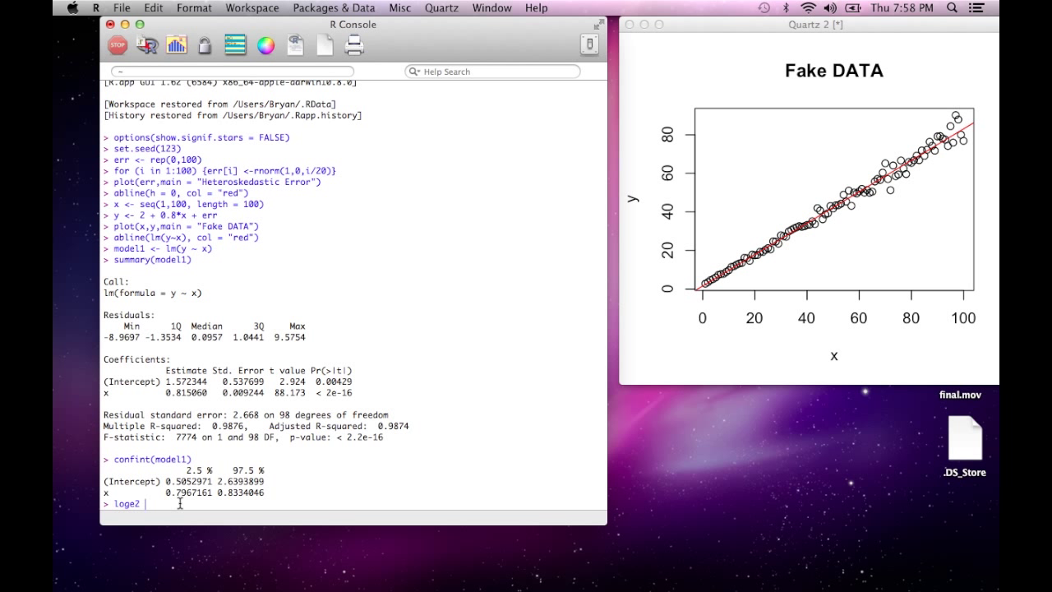
text(<- log())
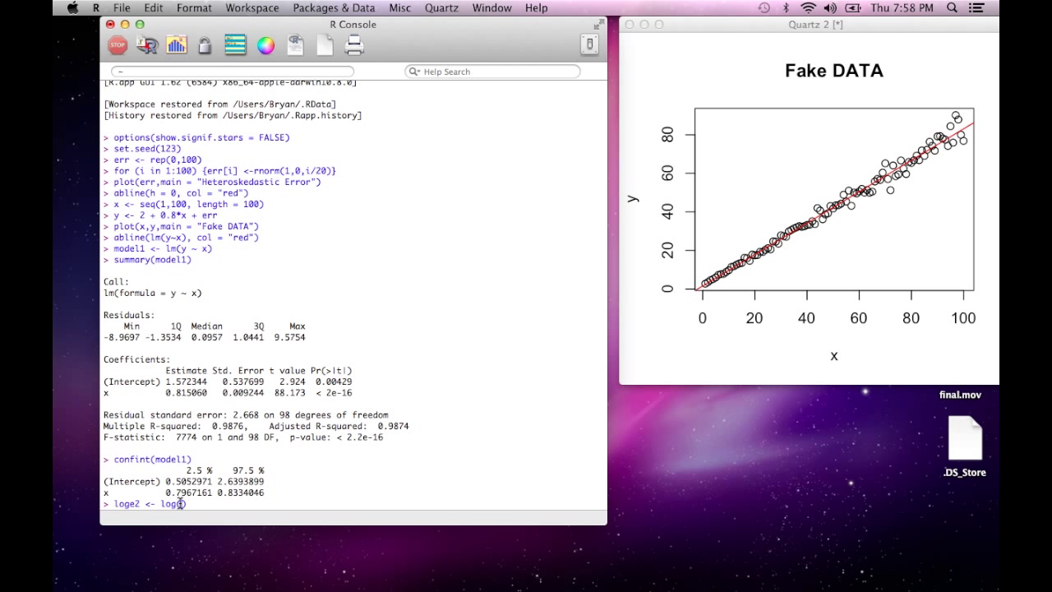
text(model1))
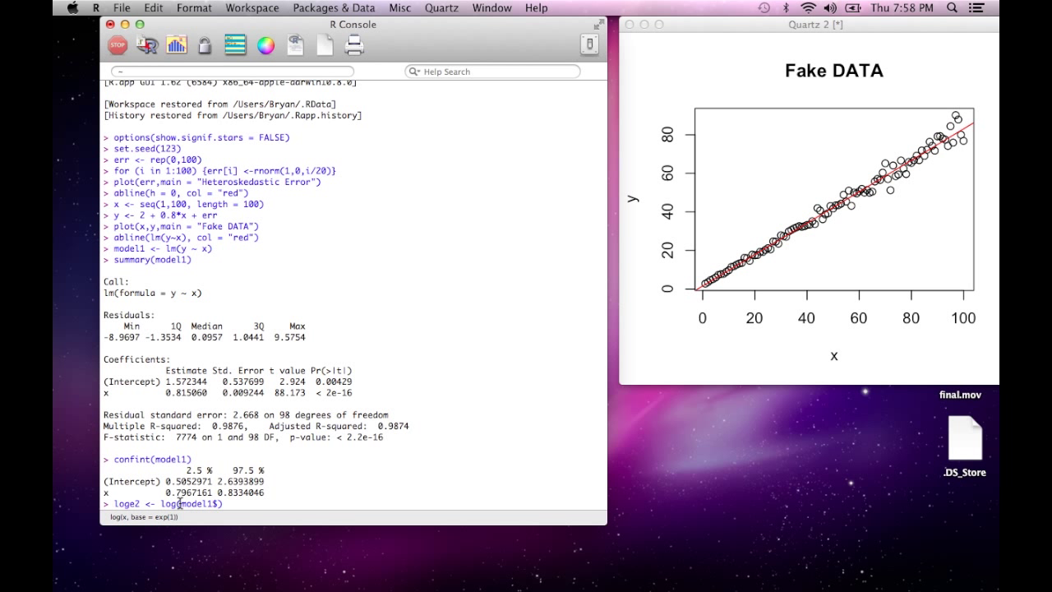
text(resid)
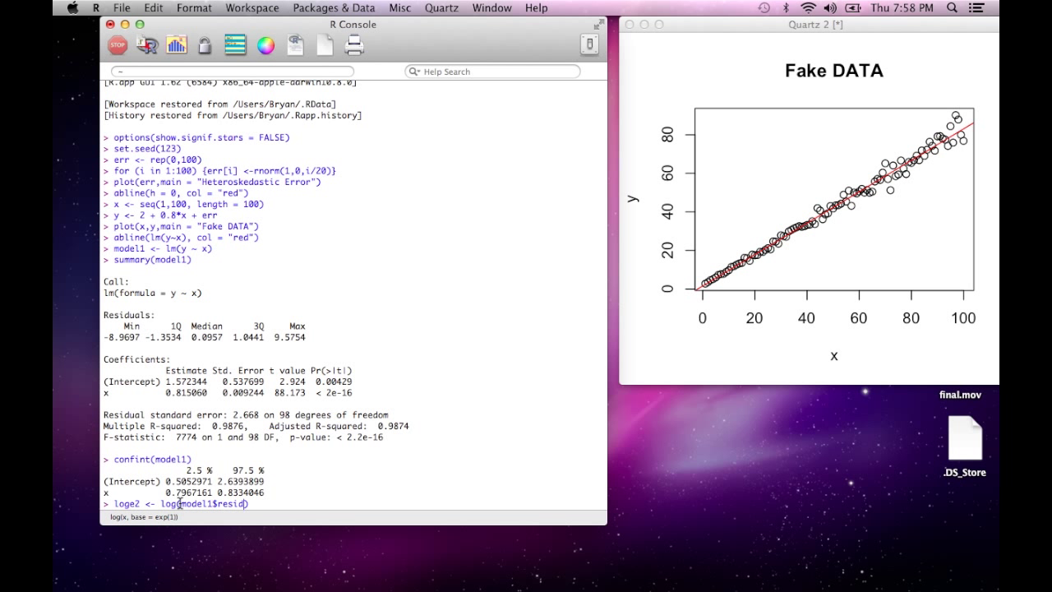
text(^2)
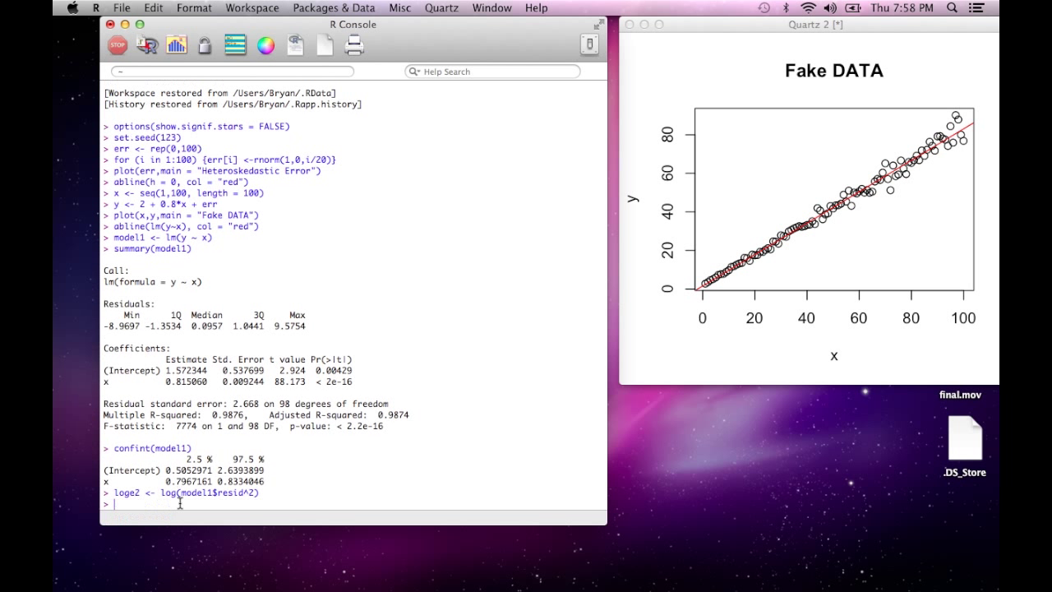
- Fit modelpark <- lm(loge2 ~ log(x)) and write summary(modelpark)
text(model1)
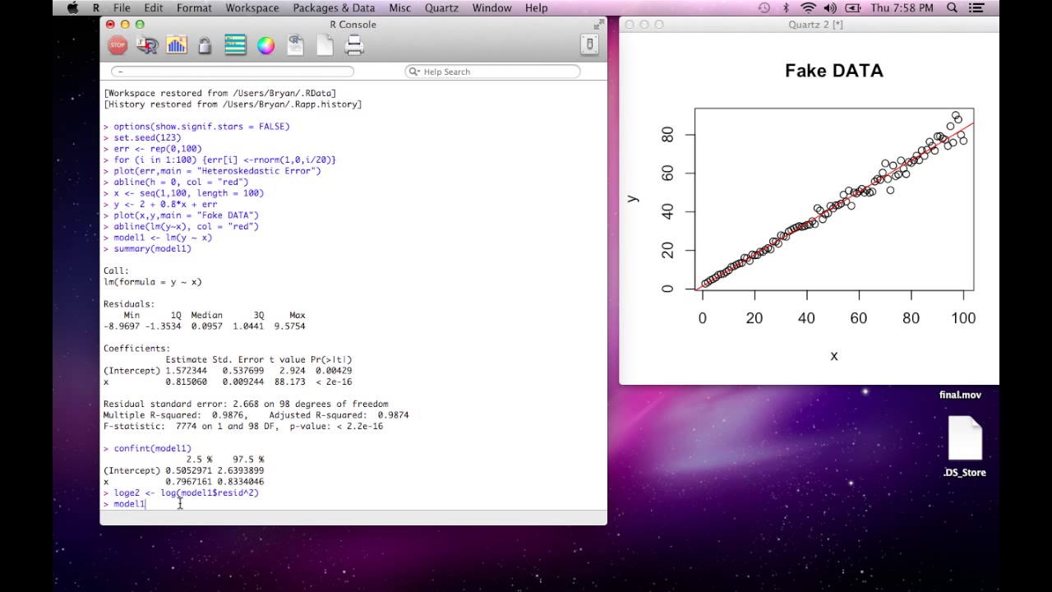
text(park <-)
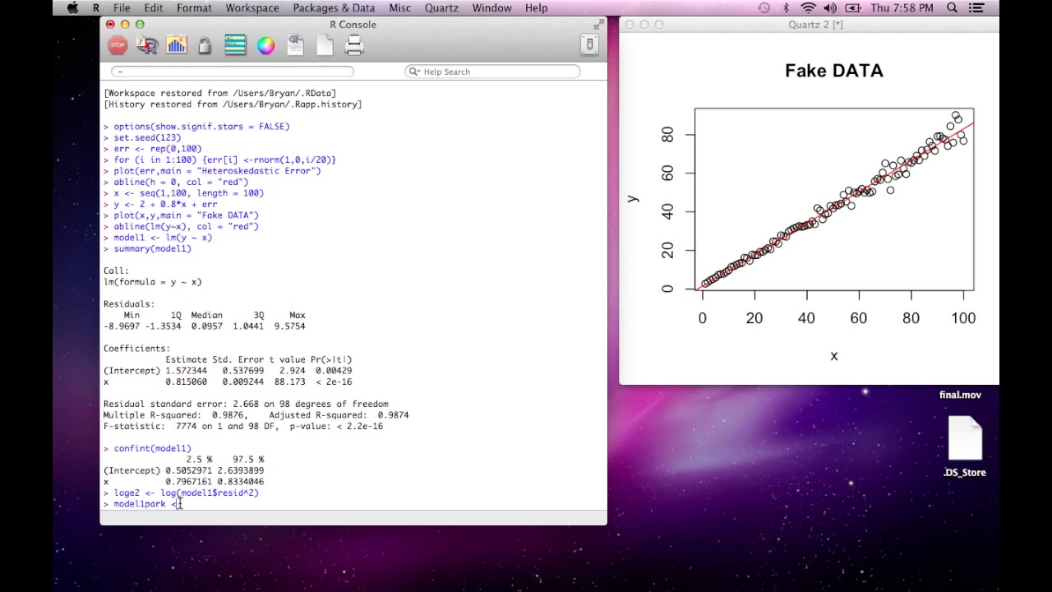
text(lm())
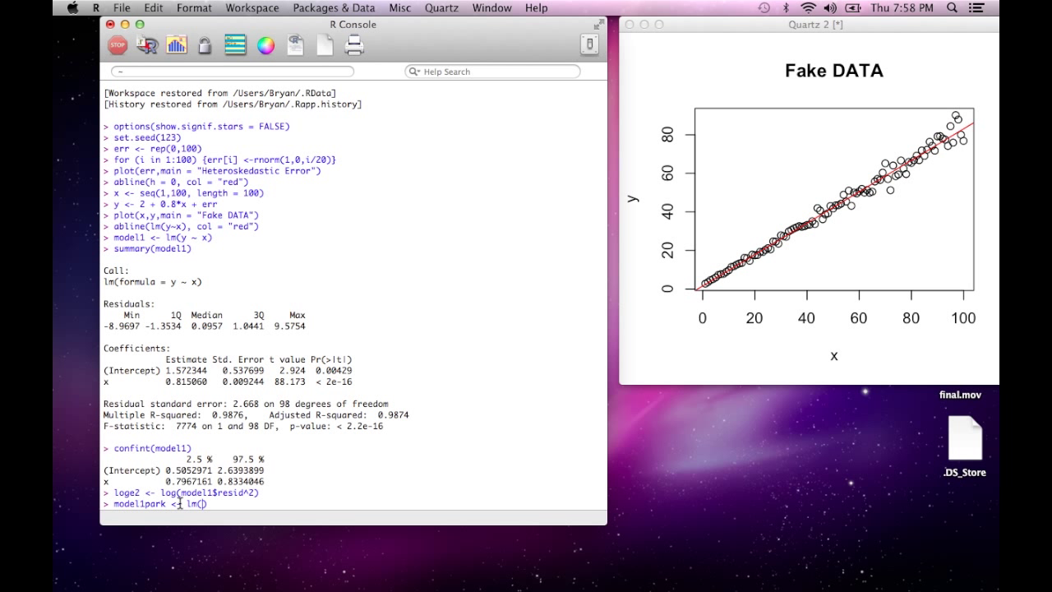
text(loge2 ~)
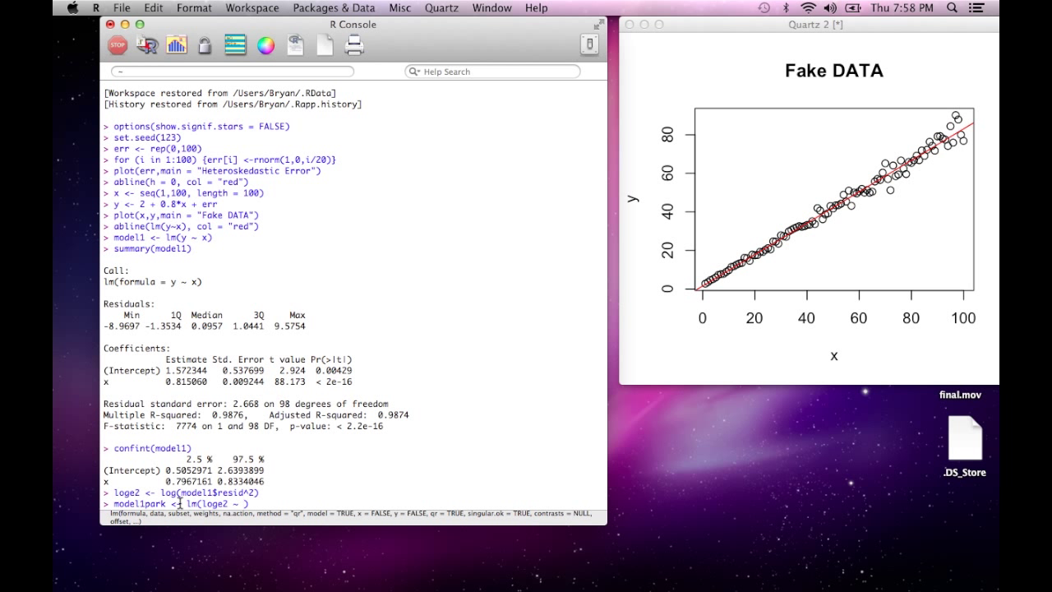
text(log())
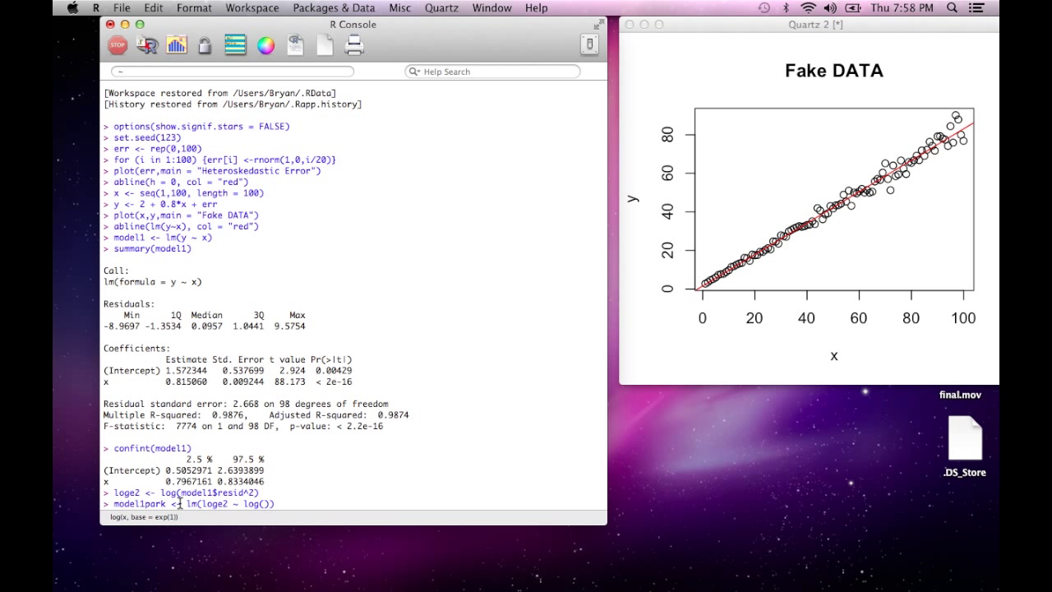
text())
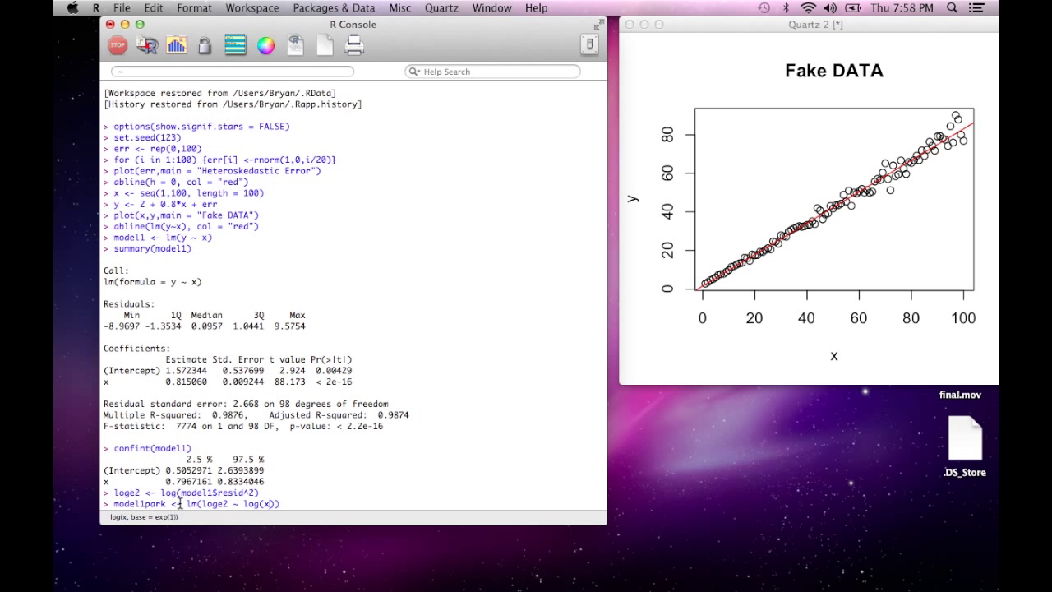
text(summary(model1park))
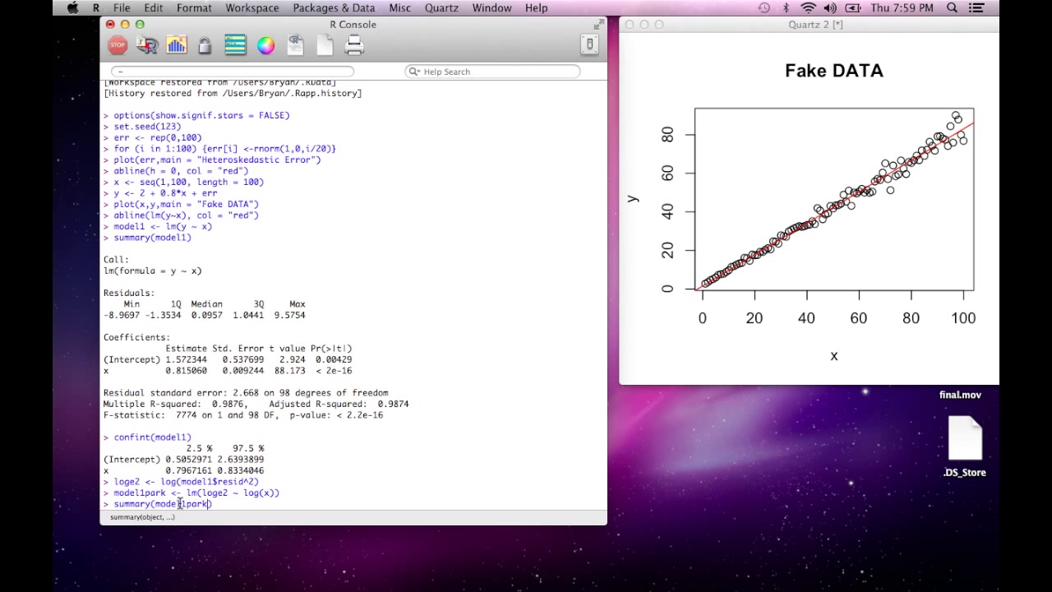
- Run summary(modelpark) and highlight the log(x) estimate 1.2335
key(Return)
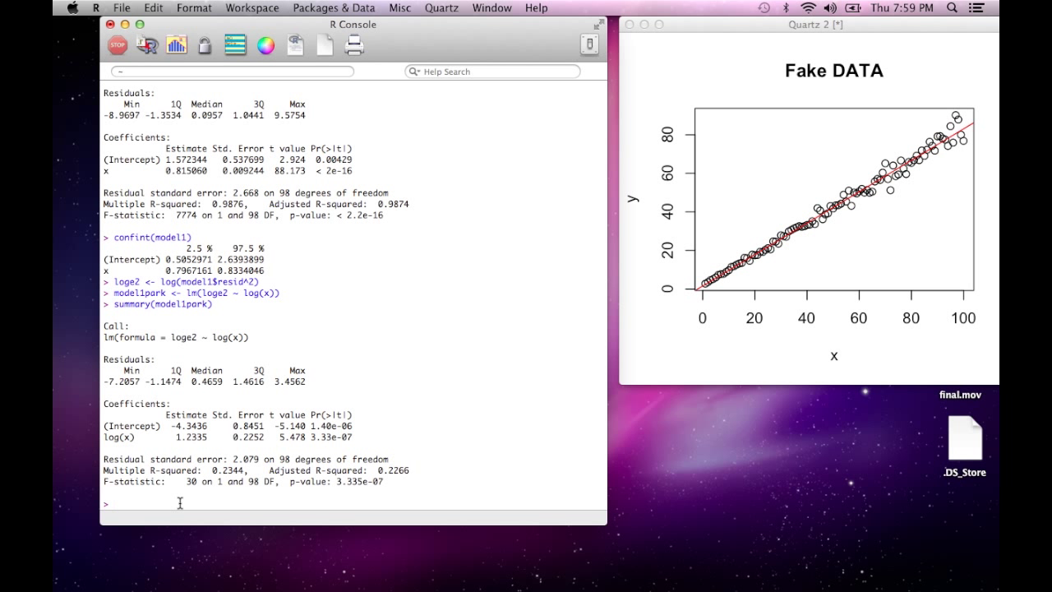
mouse_move(228, 449)
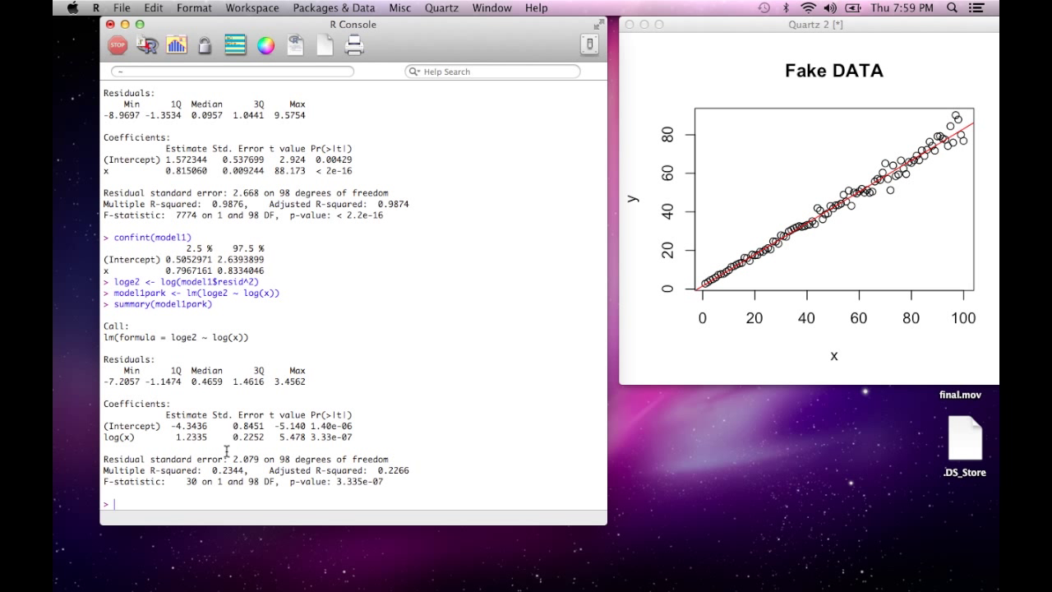
mouse_move(177, 437)
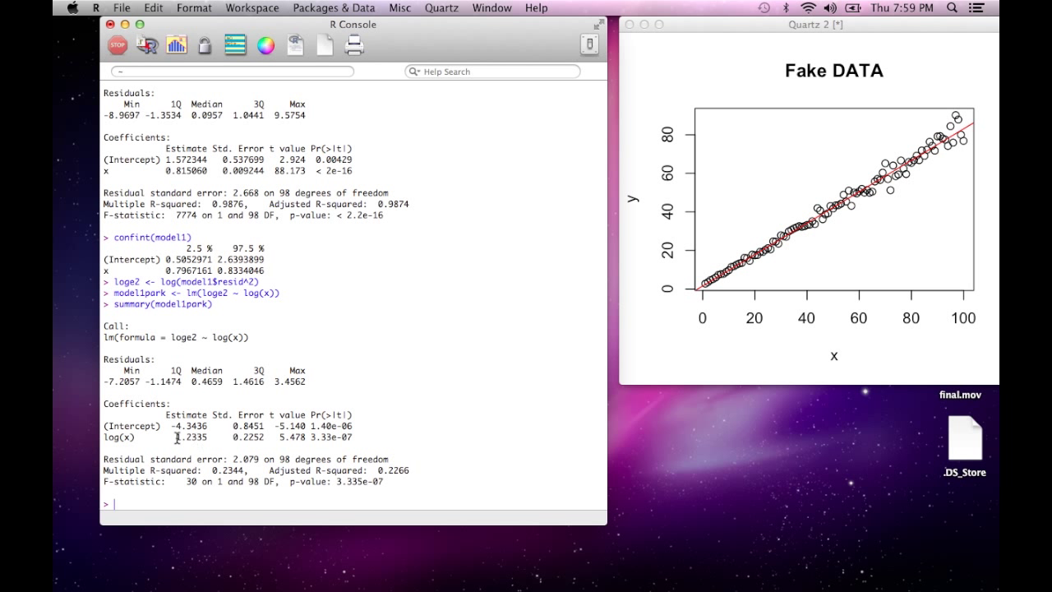
double_click(184, 437)
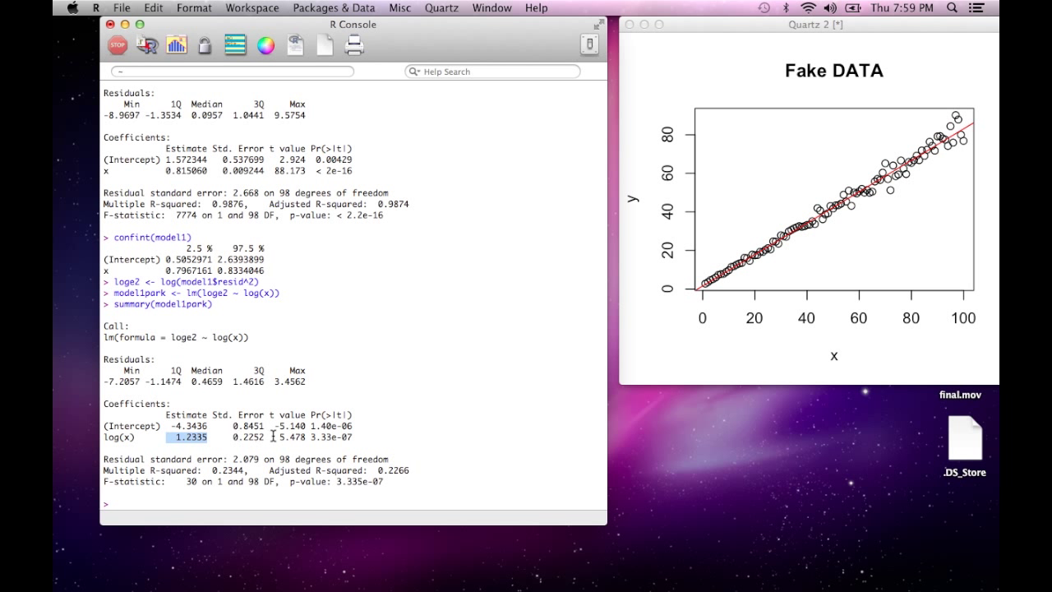
double_click(291, 438)
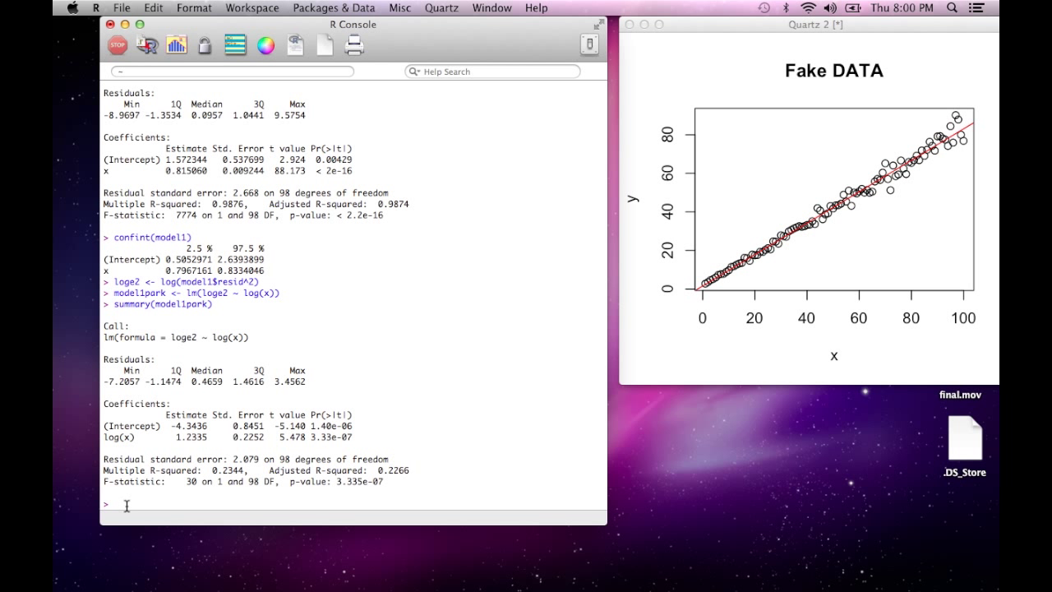
- Load library(lmtest) and run gqtest(model1) for the Goldfeld-Quandt test
text(library(lmte)
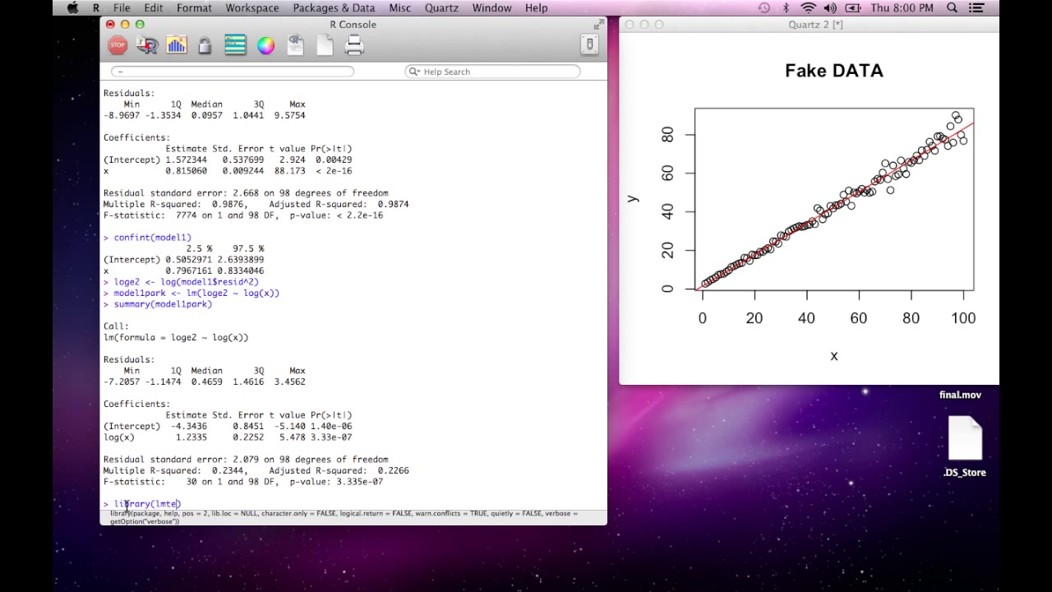
text(st)
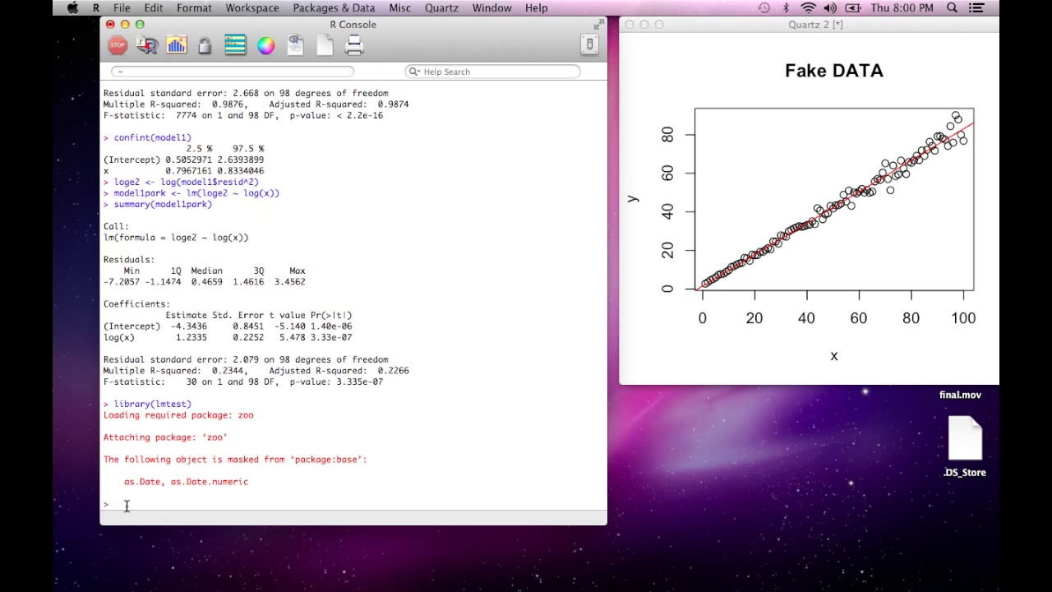
text(gd)
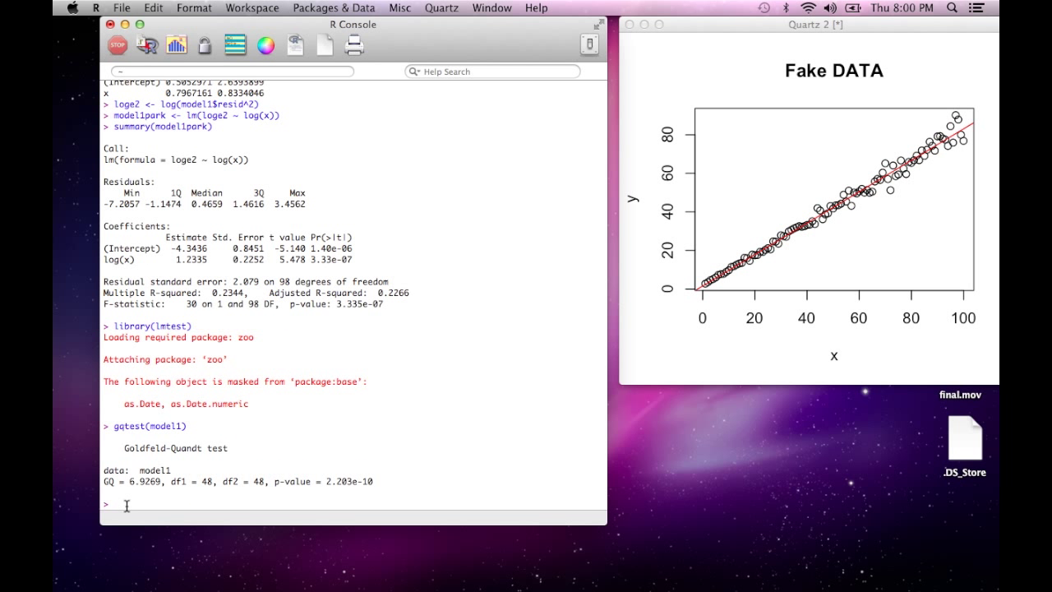
mouse_move(148, 490)
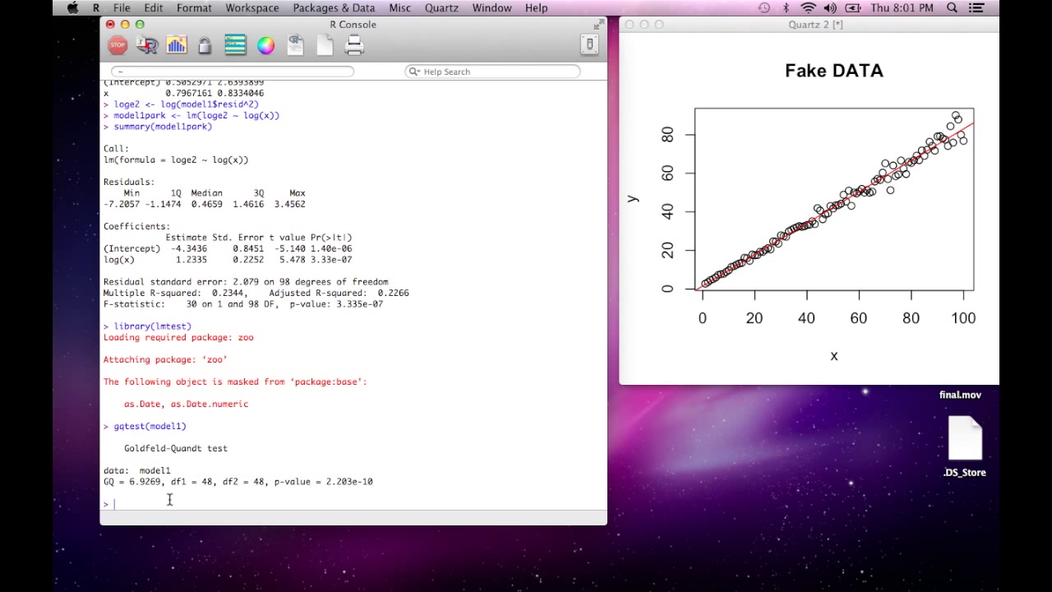
text(bptest(model1)
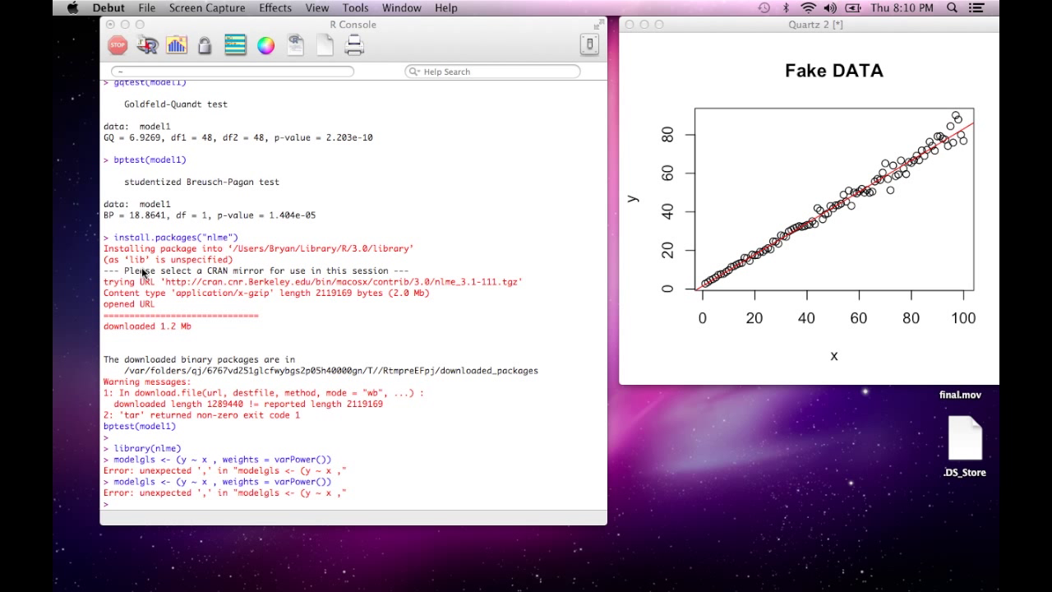
mouse_move(141, 504)
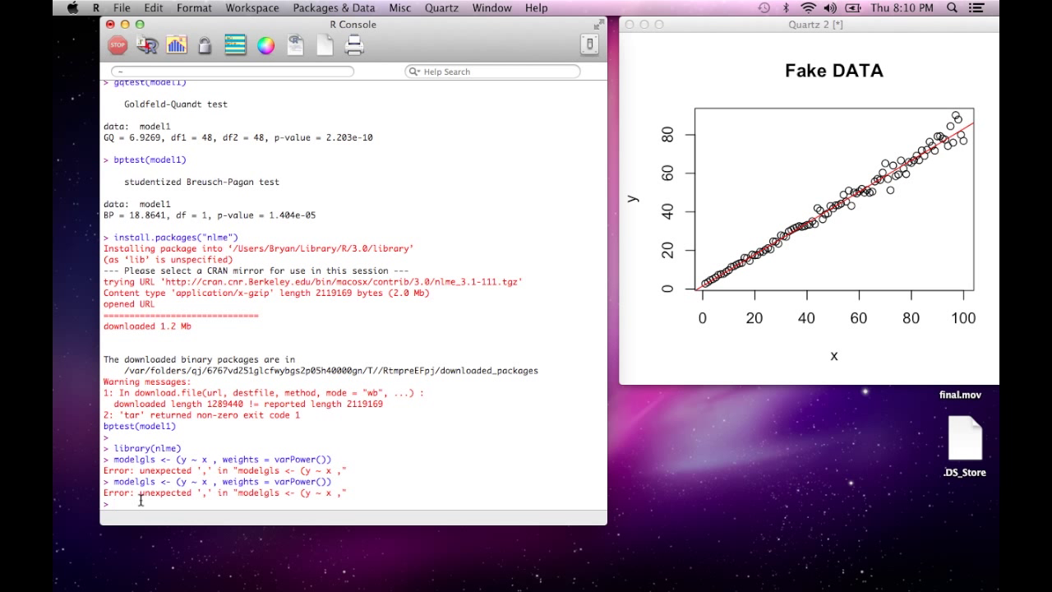
- Load nlme and fit modelgls <- gls(y ~ x, weights = varPower())
text(library)
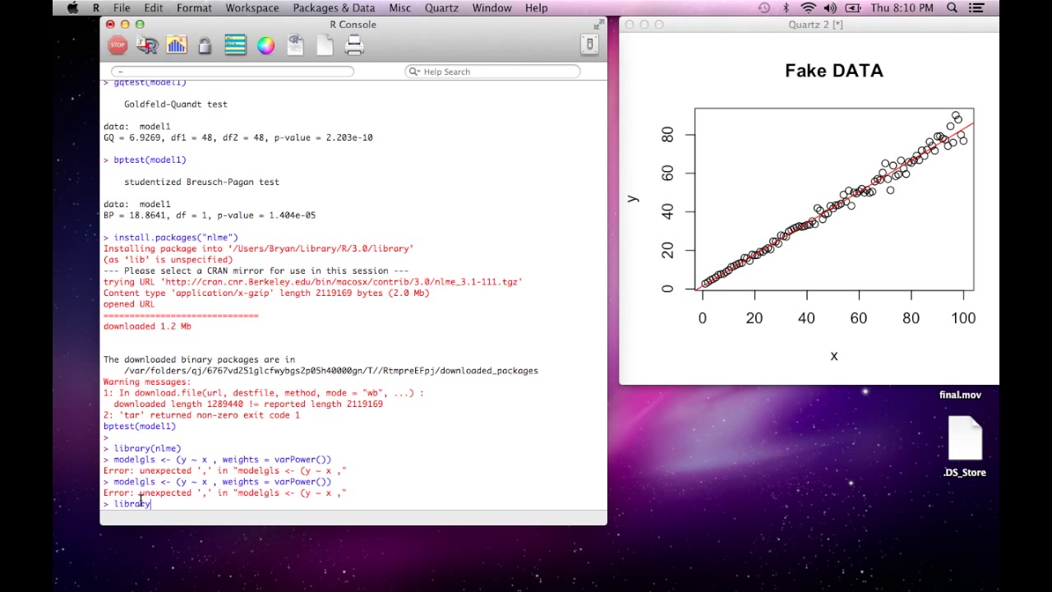
text((nlme))
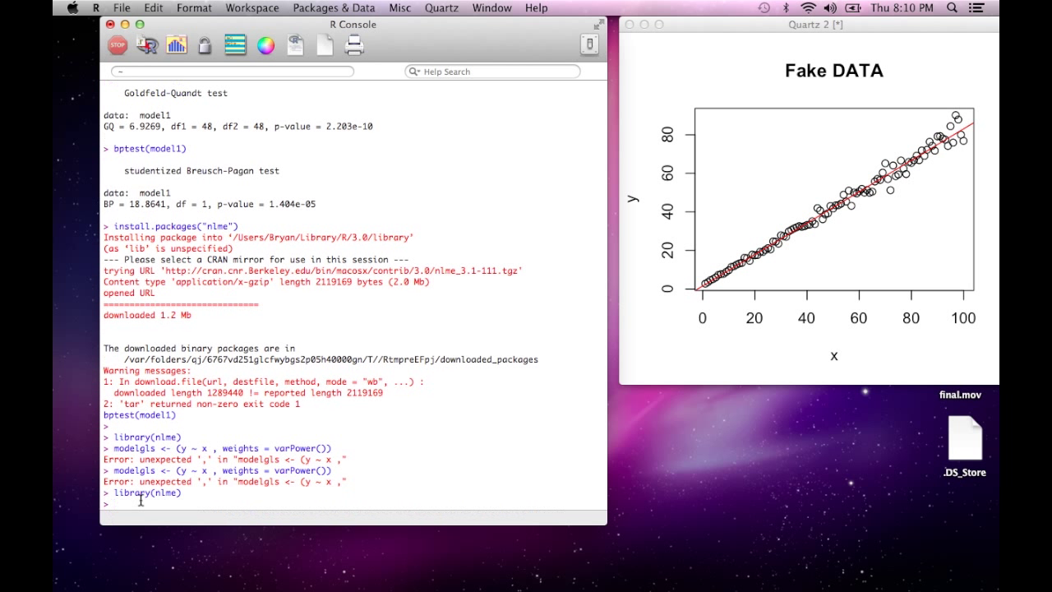
text(gq)
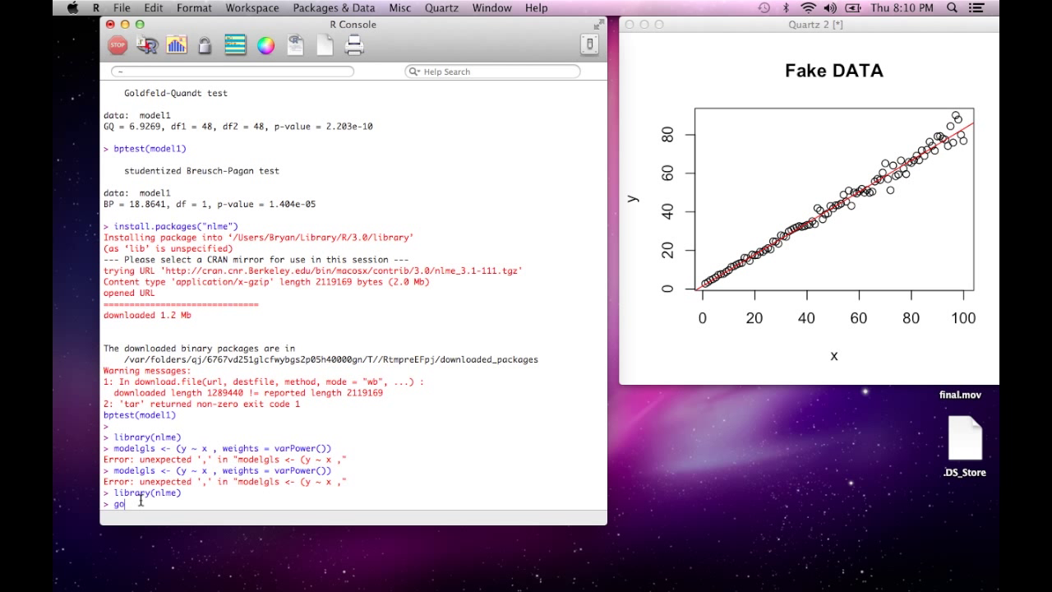
text(mod)
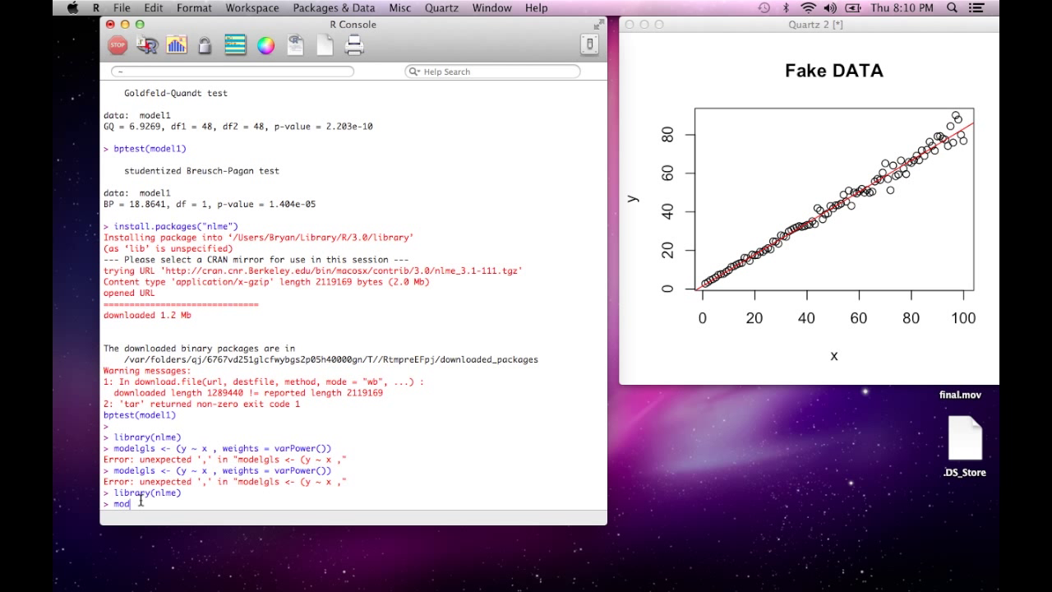
text(elgls <-)
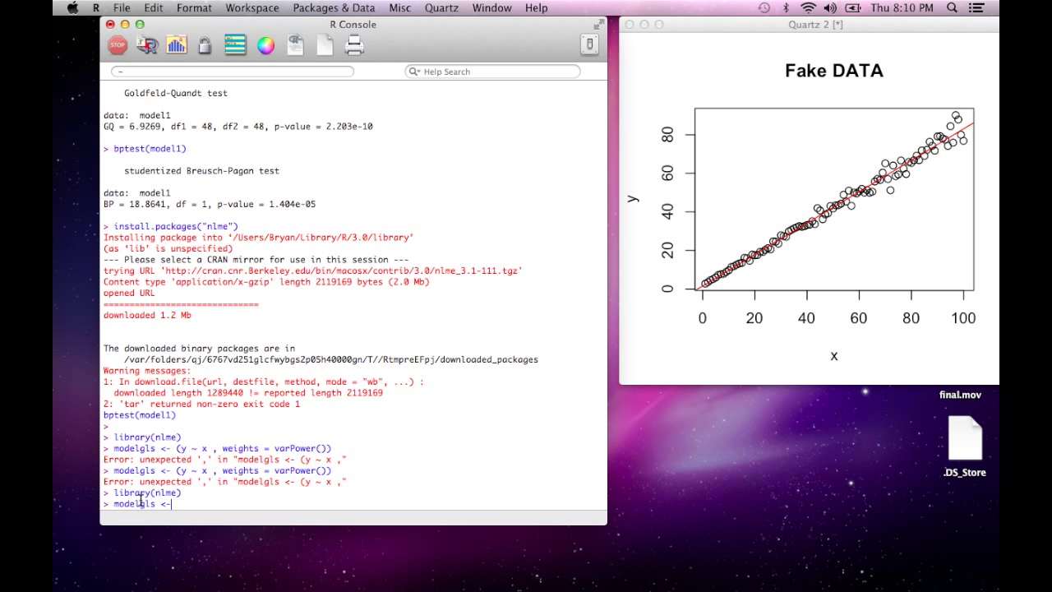
text(gls)
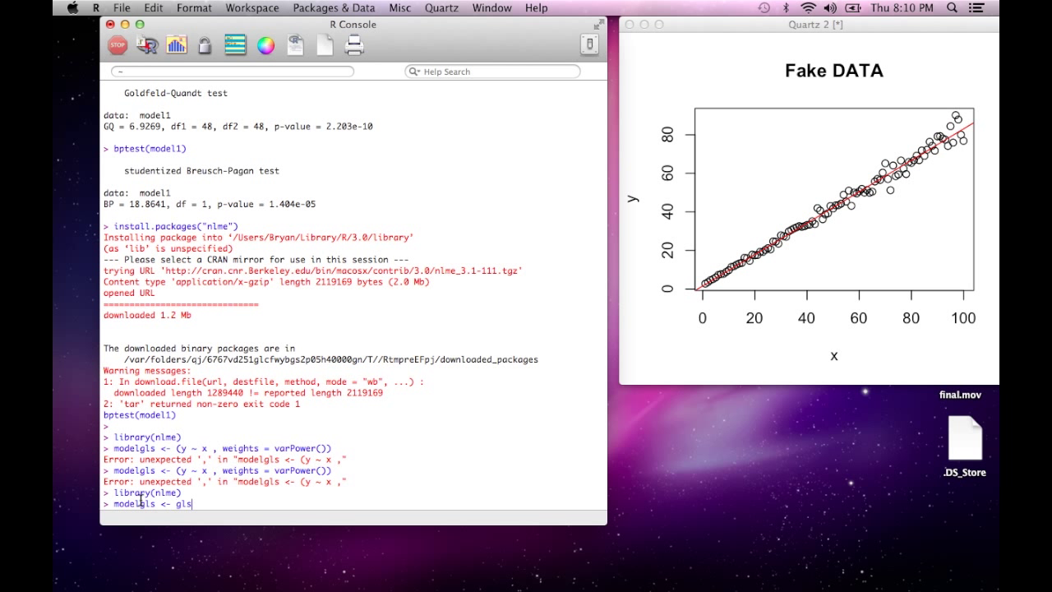
text(())
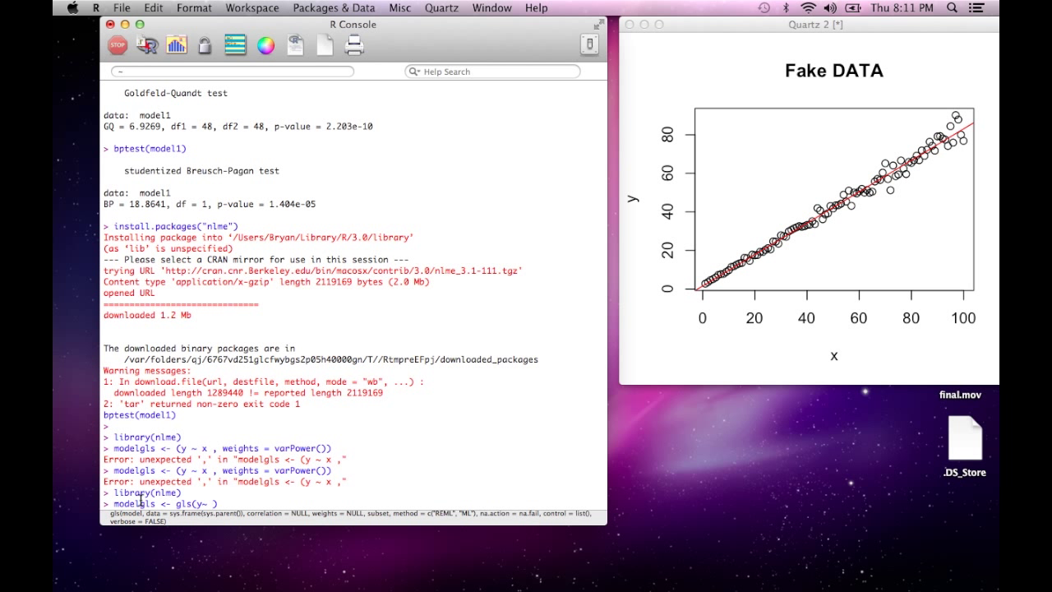
text(~)
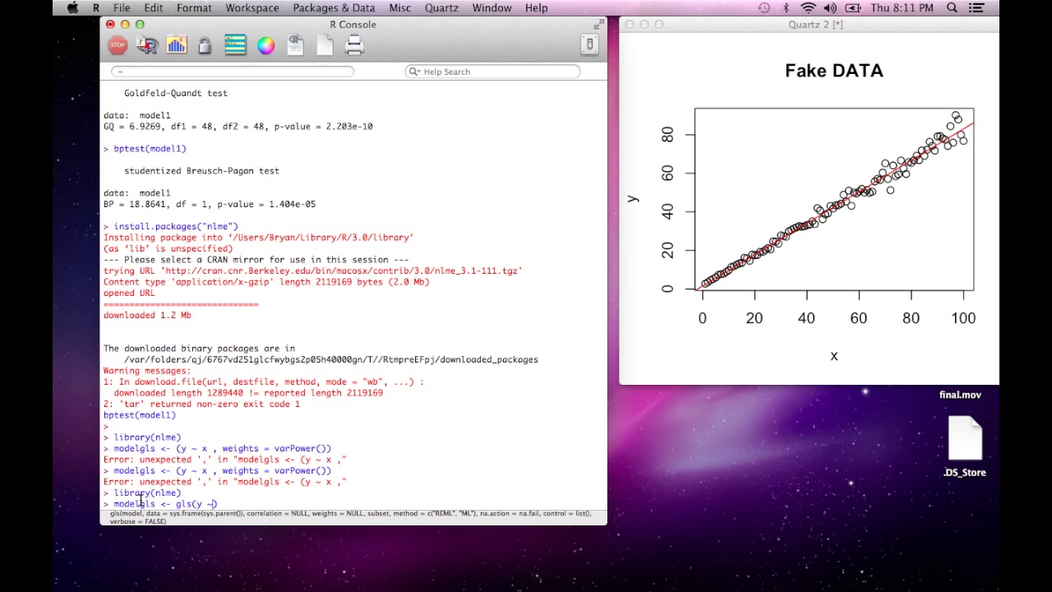
text(x))
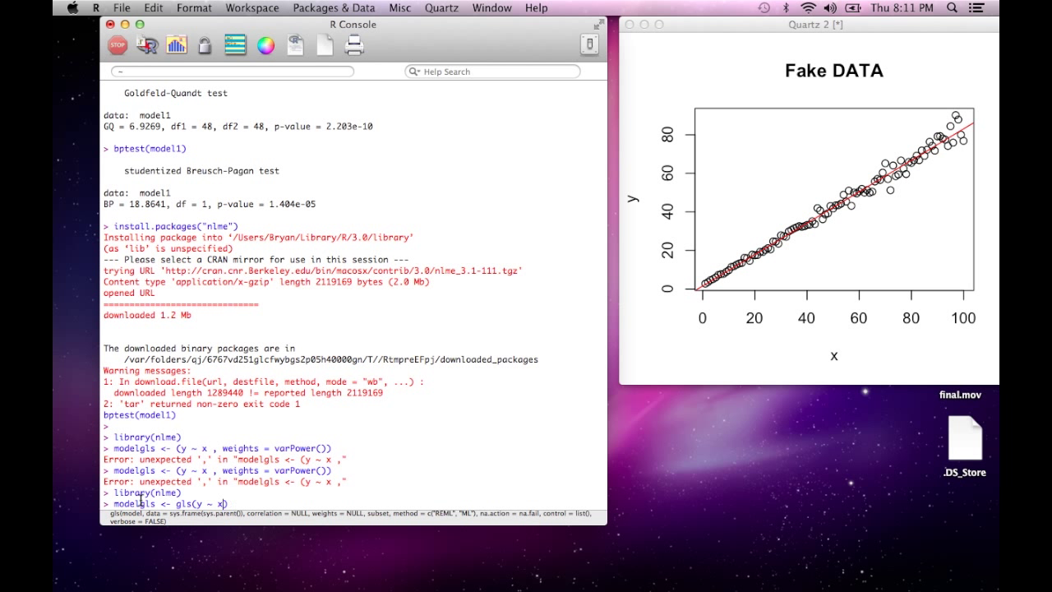
text(, weights)
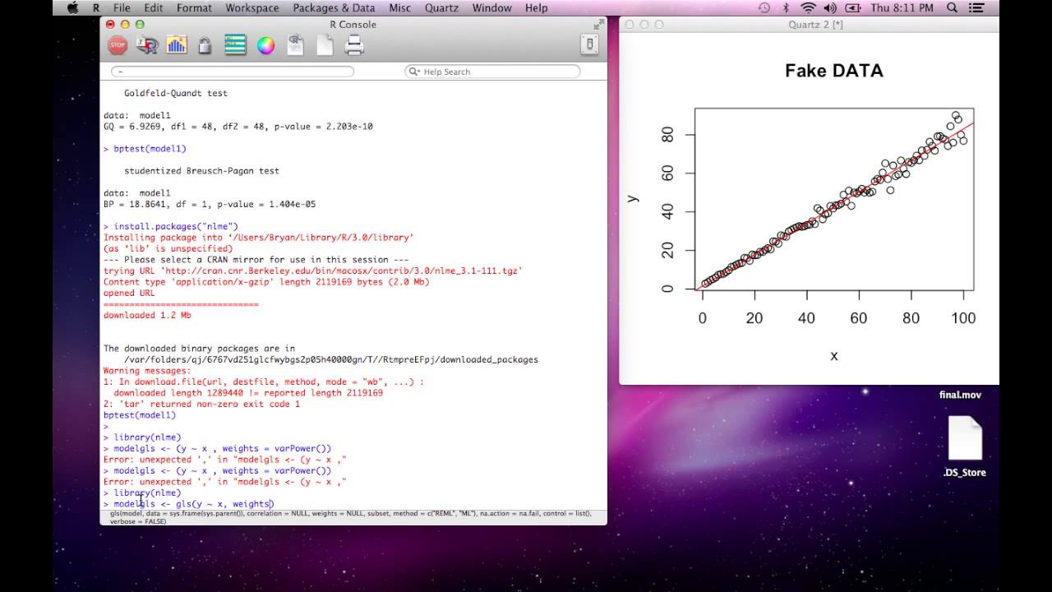
text(= varPower()
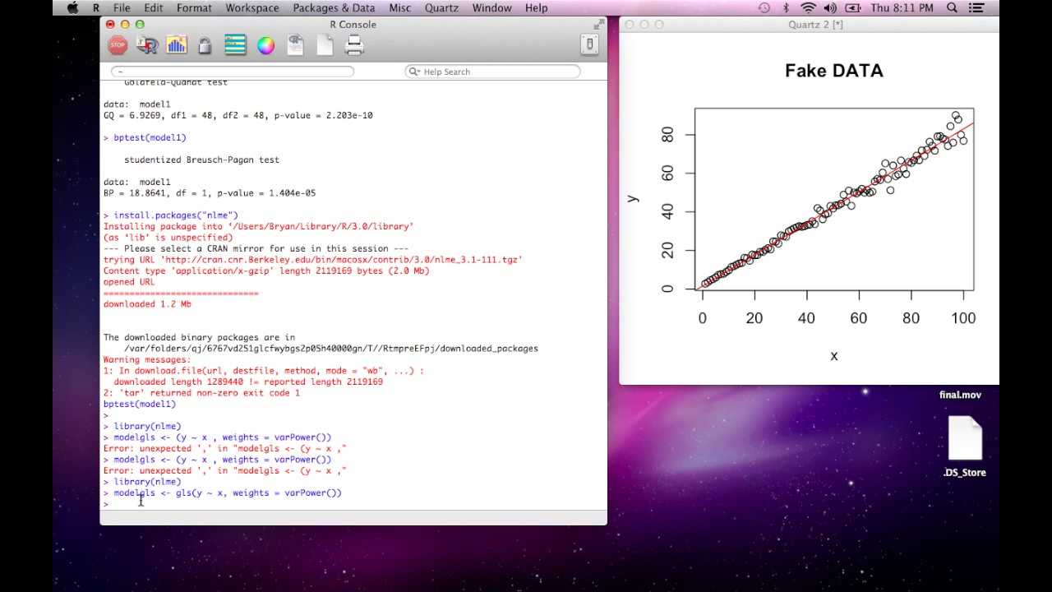
- Show summary(modelgls) with x slope 0.8038 and variance power 1.114985
text(summary)
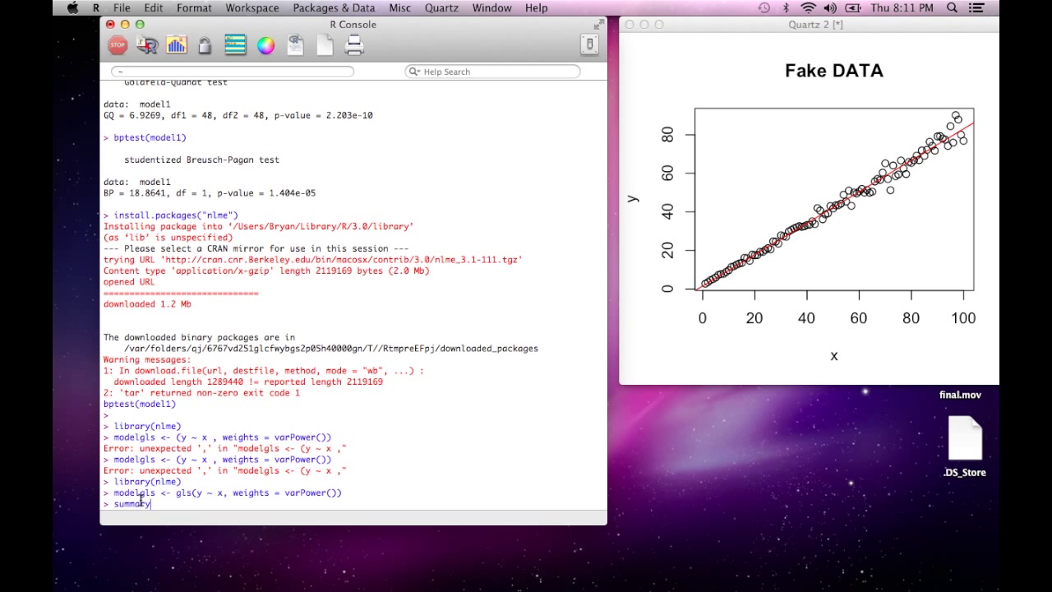
text((modelgls))
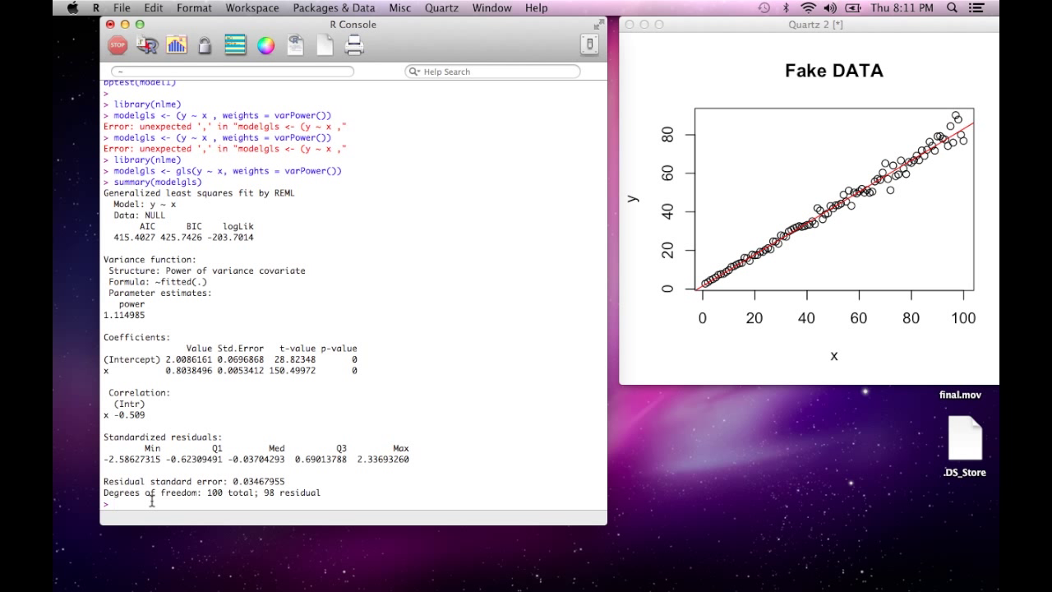
- Load sandwich, compute nw <- NeweyWest(model1) and print the covariance matrix
text(library(sandwich)
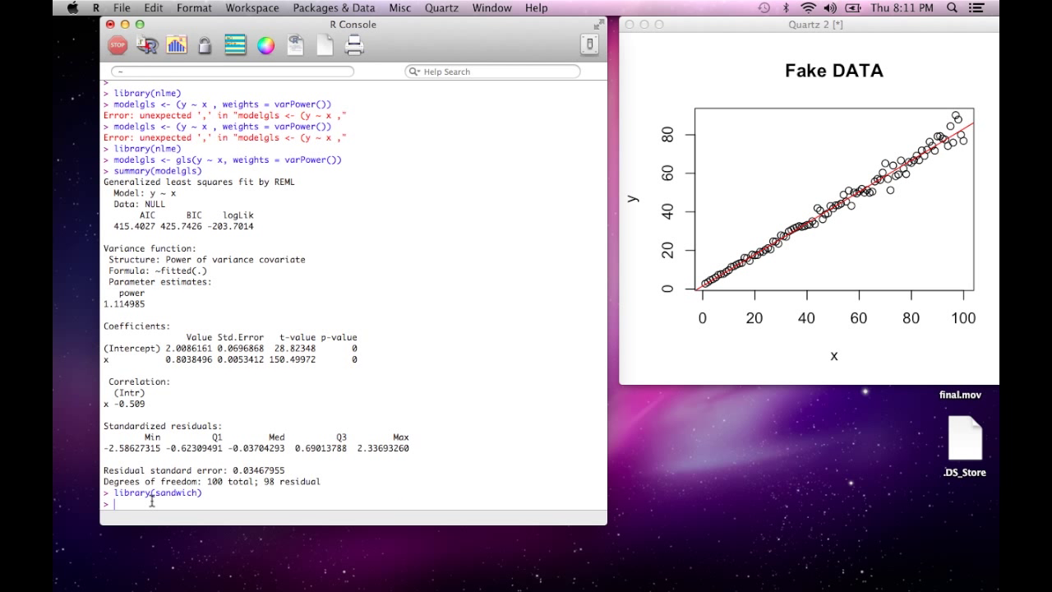
text(nw)
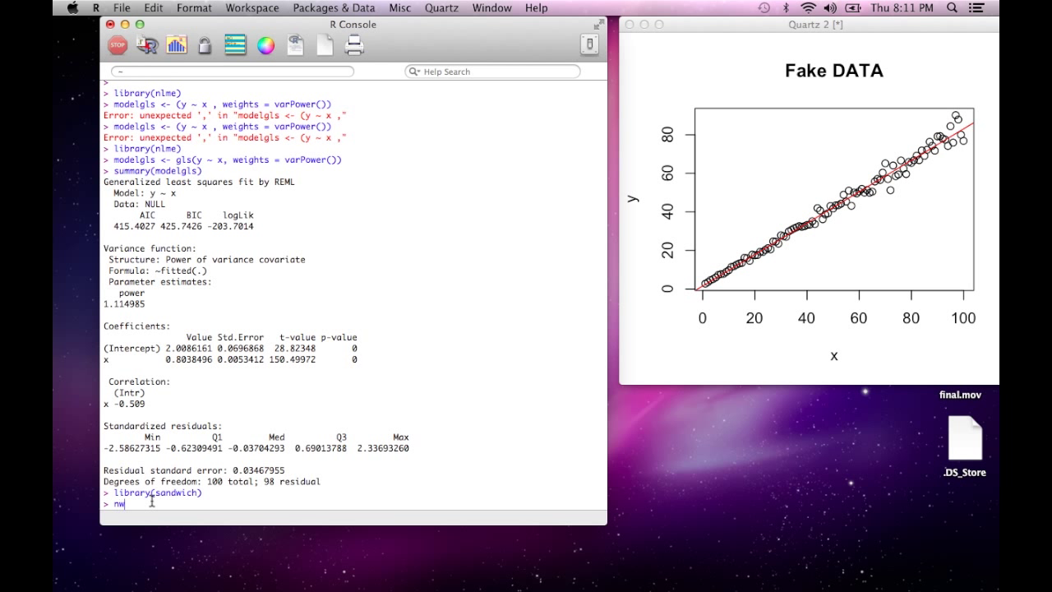
text(<-)
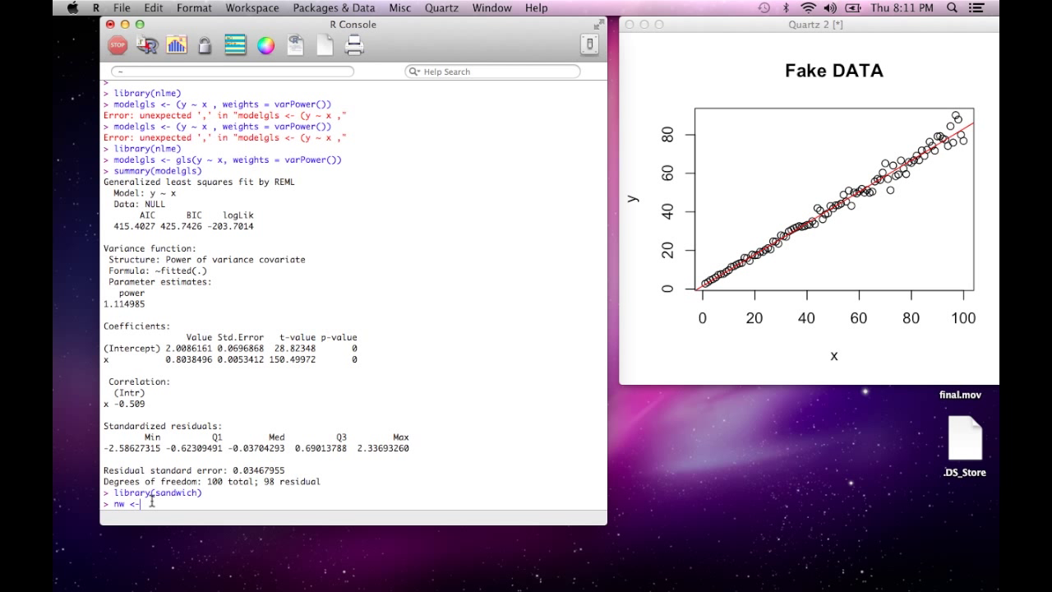
text(New)
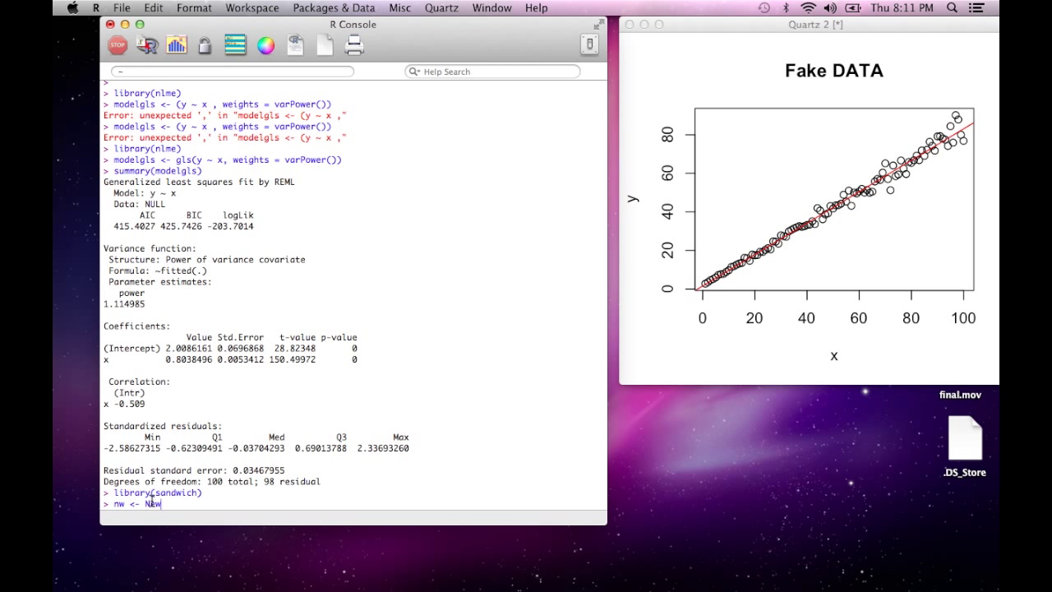
text(eyWest(model1)
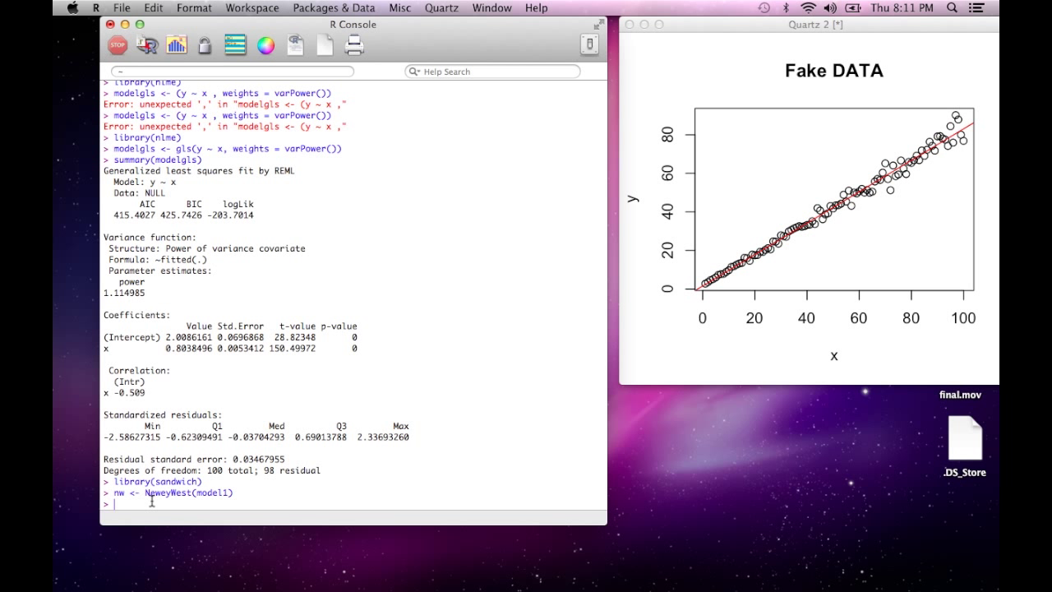
text(n)
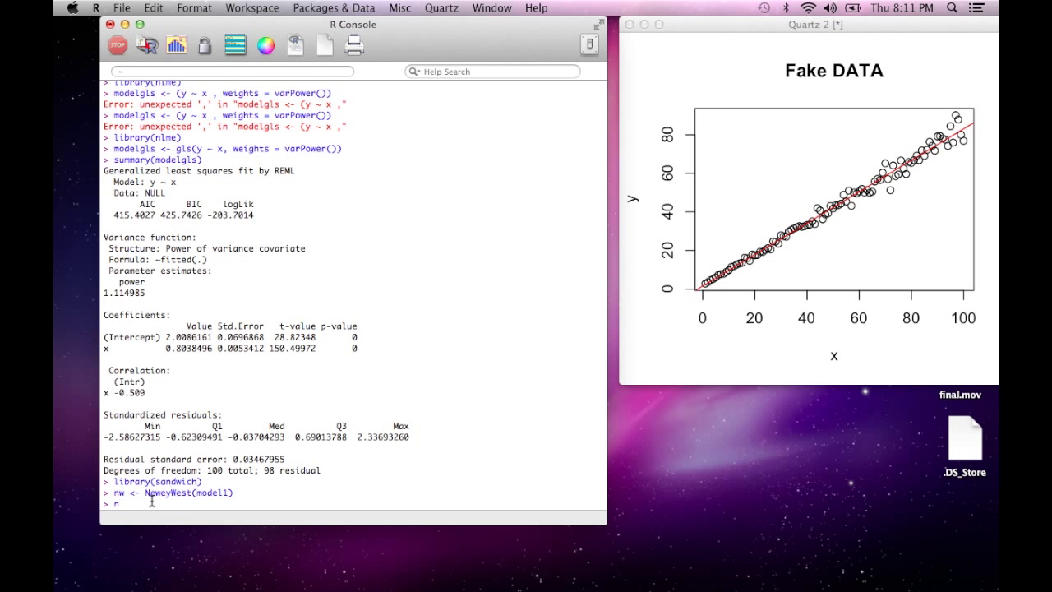
key(Return)
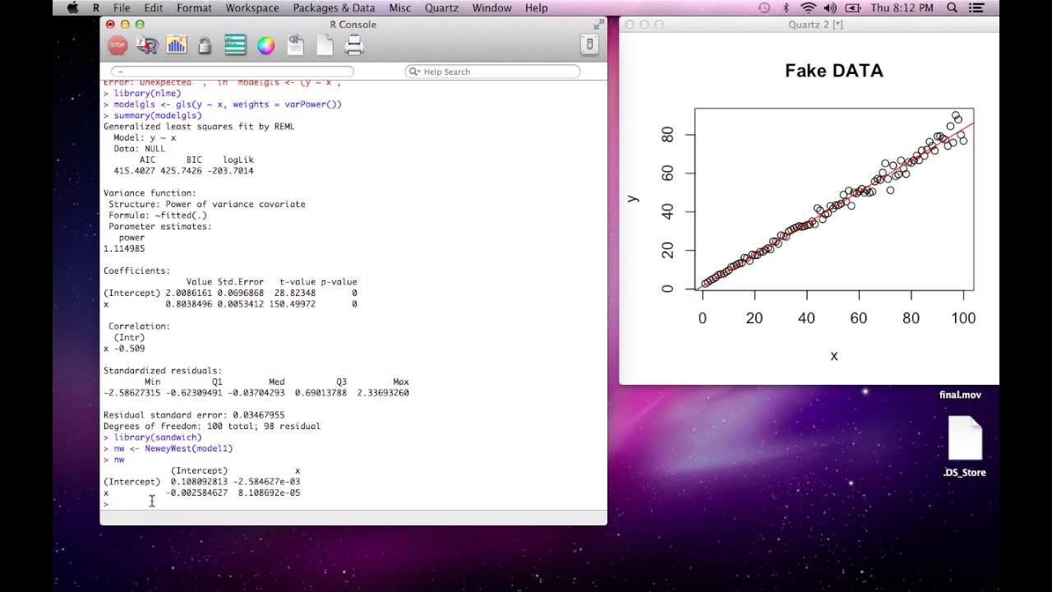
mouse_move(210, 480)
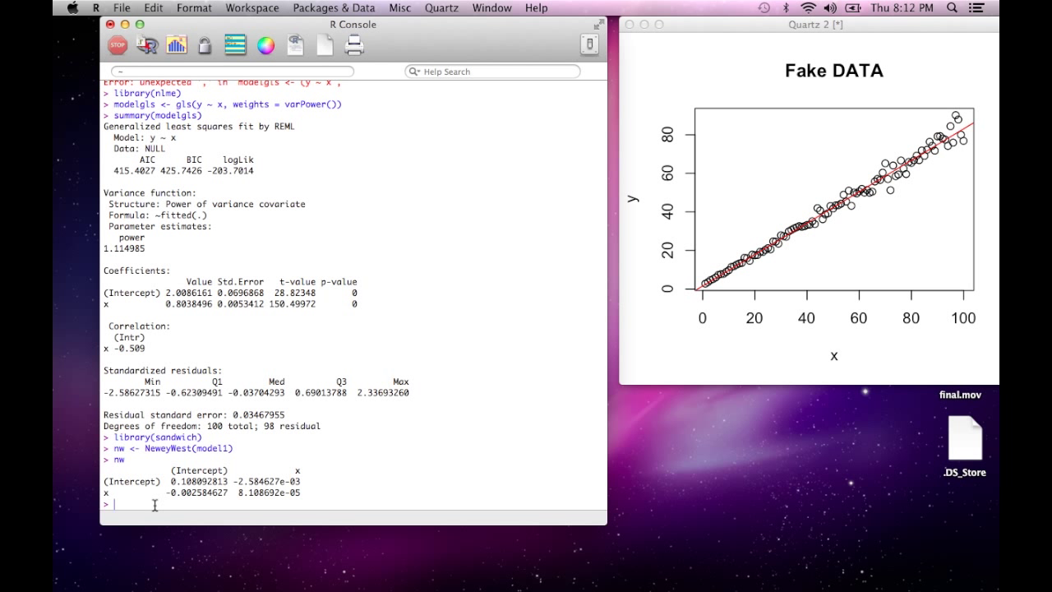
- Enter model1$coef/sqrt(diag(nw)) to get Newey-West t-statistics for model1
text(model1$)
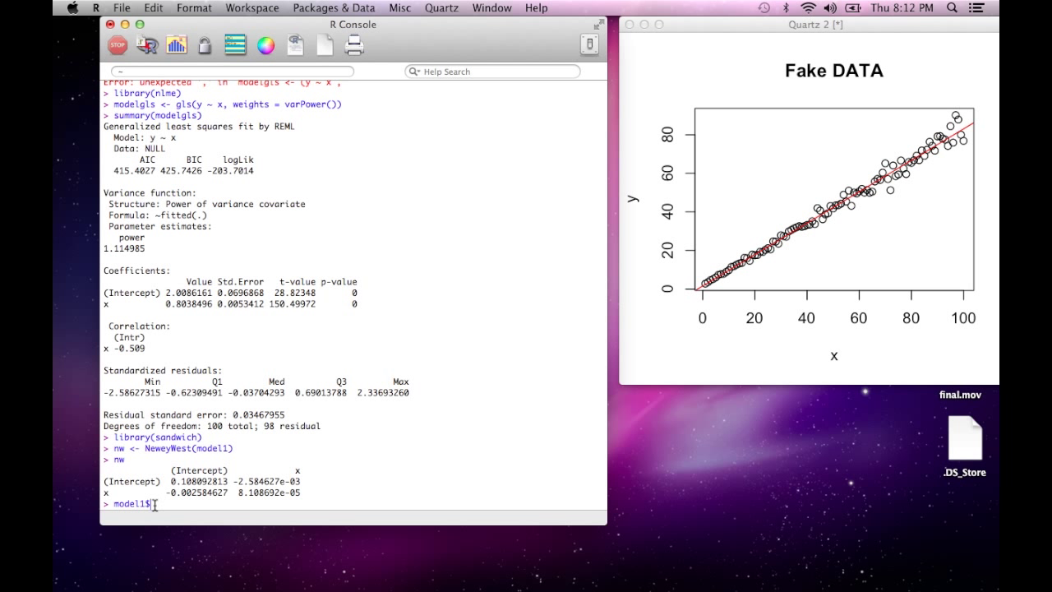
text(coef)
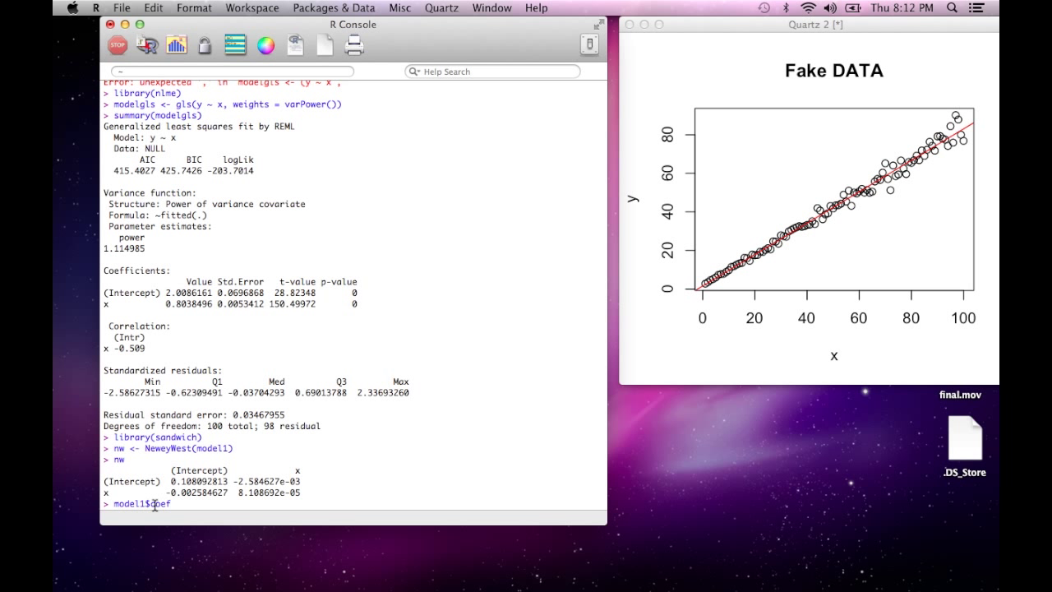
text(/sqrt)
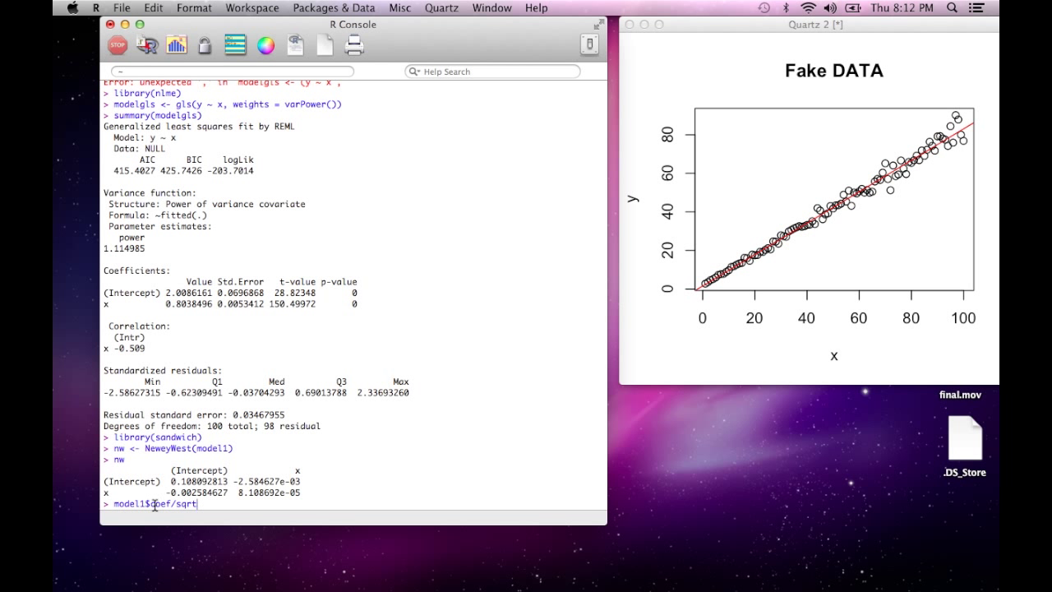
text((diag))
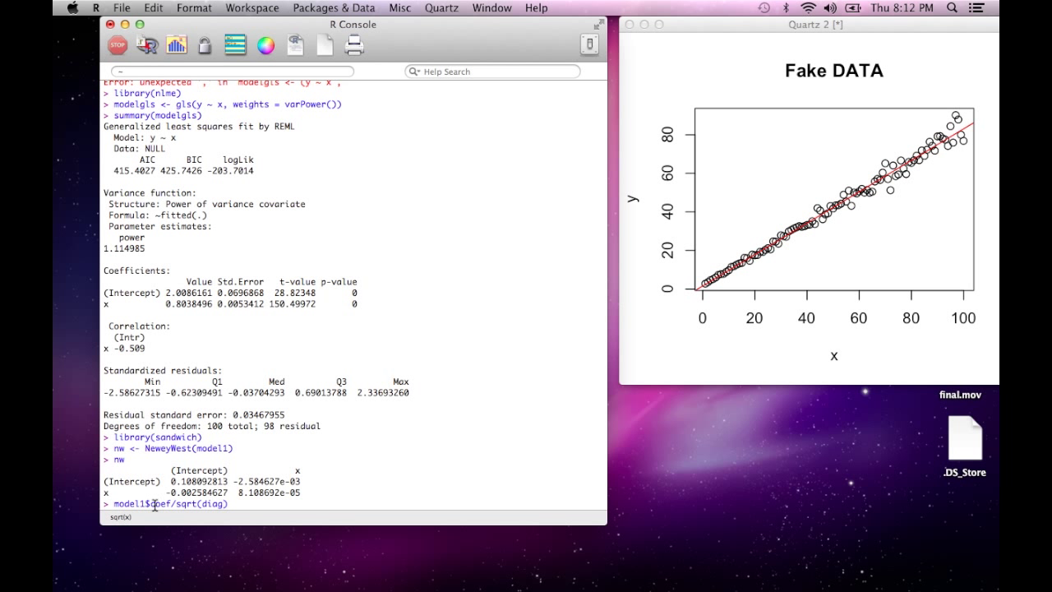
text(nw)))
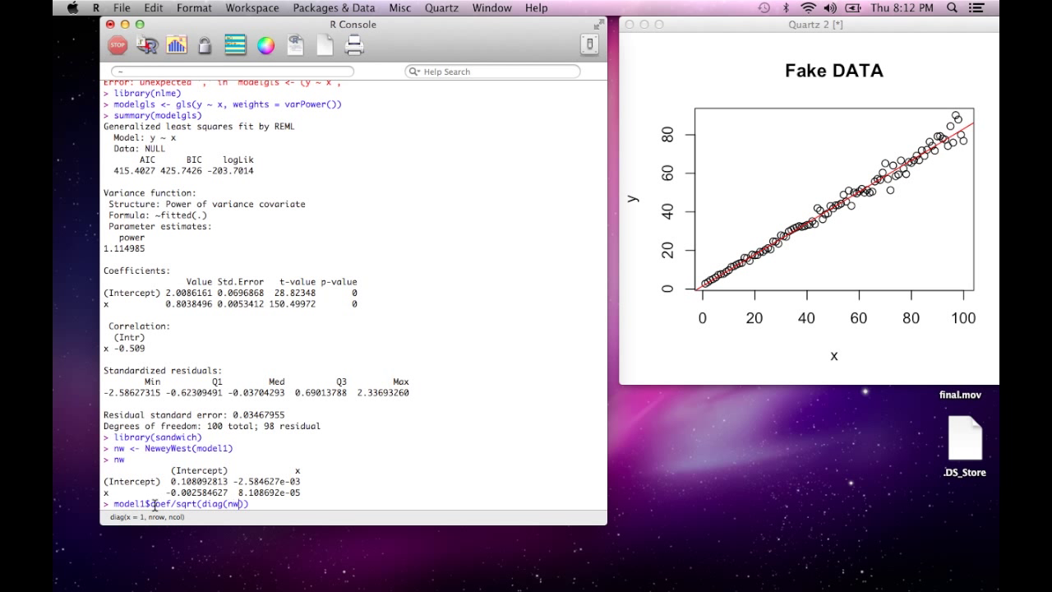